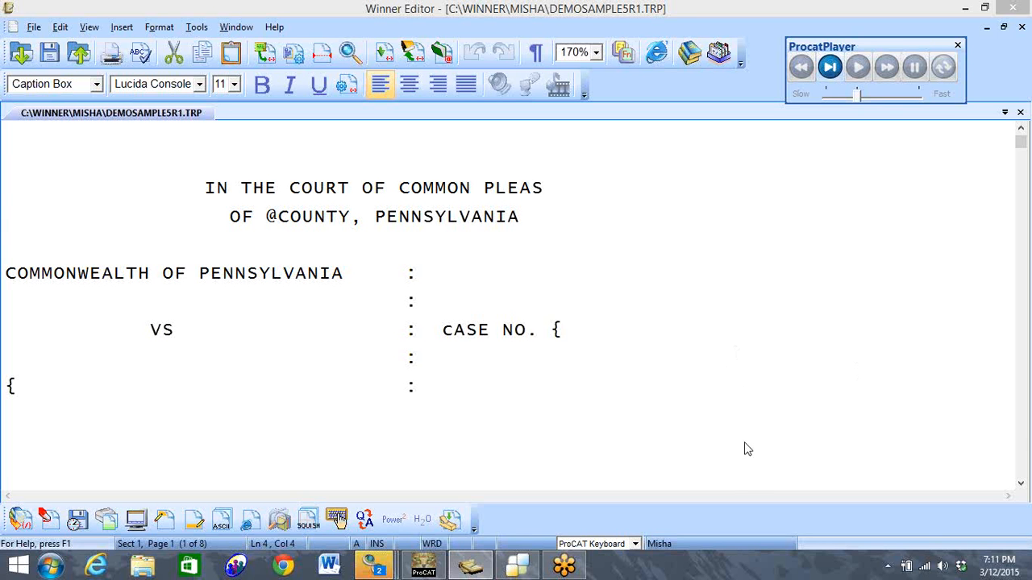
{"action": "mouse_move", "coordinate": [689, 232]}
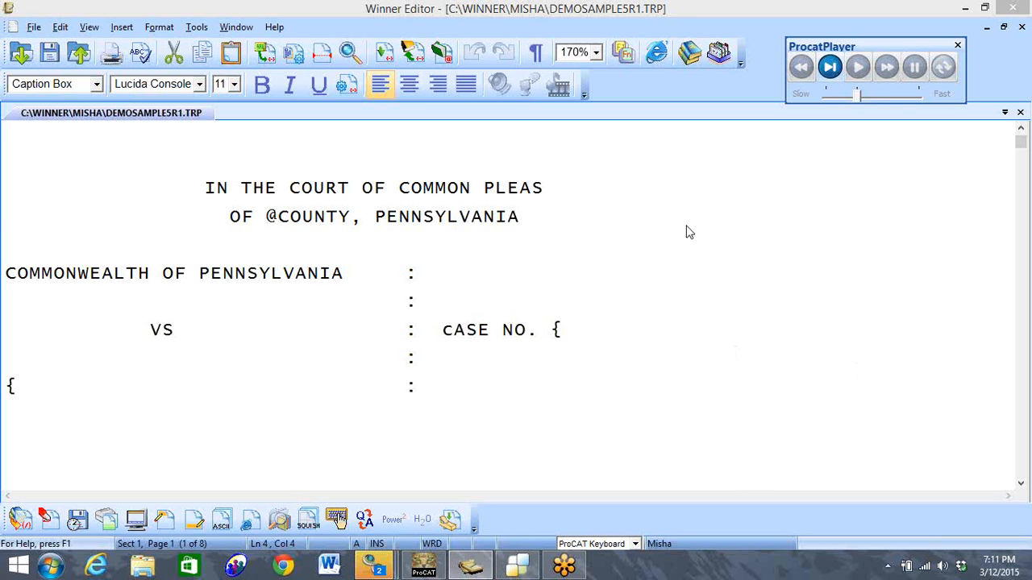
{"action": "mouse_move", "coordinate": [655, 245]}
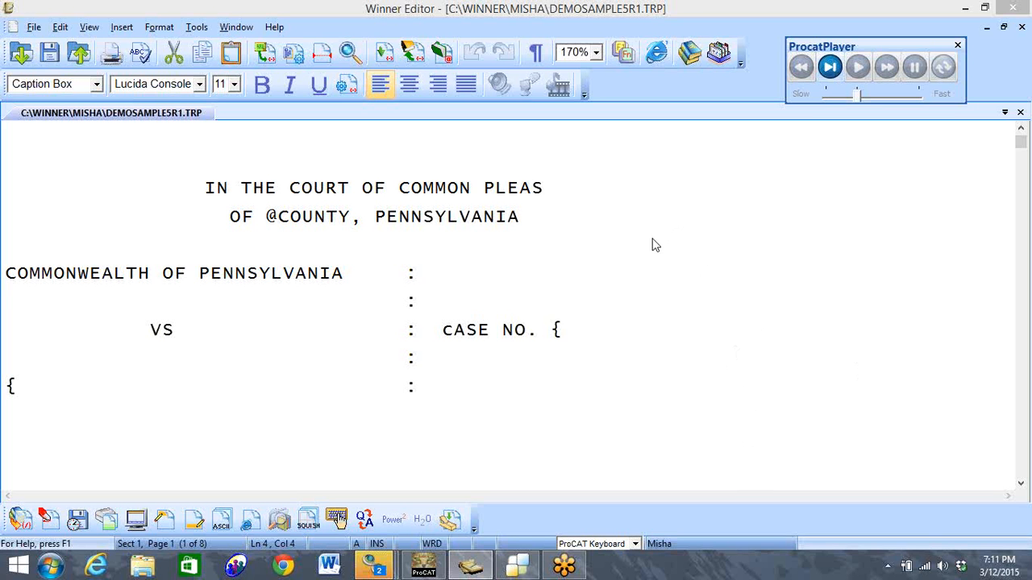
{"action": "mouse_move", "coordinate": [1007, 39]}
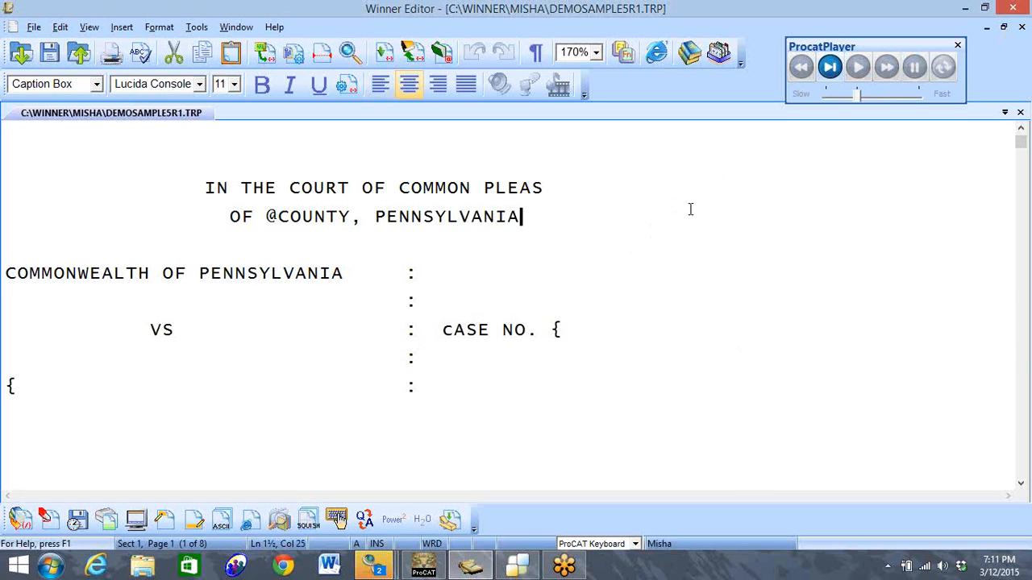
{"action": "mouse_move", "coordinate": [741, 227]}
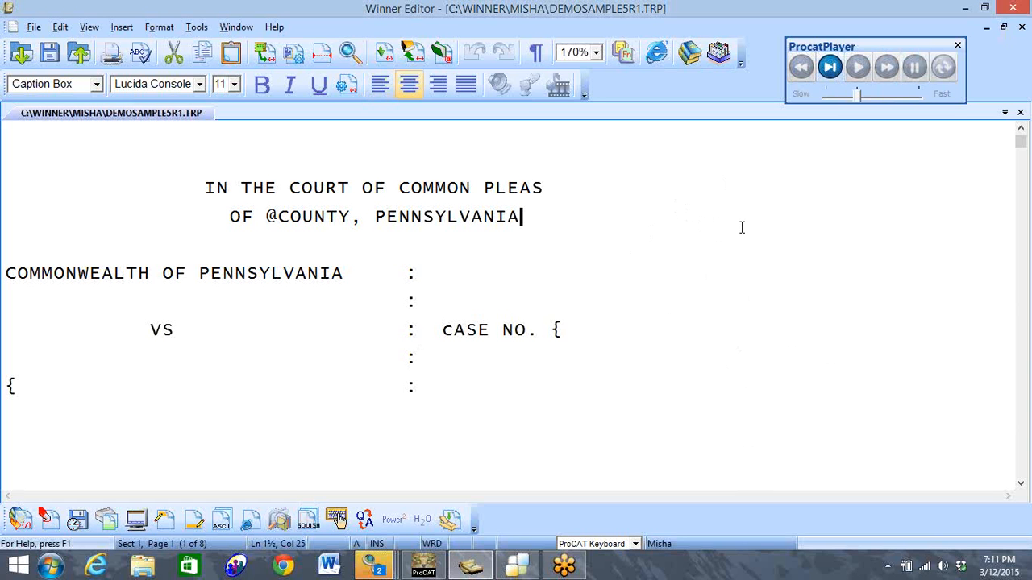
- Type a <> marker at the end of the PENNSYLVANIA county heading line
{"action": "type", "text": "<"}
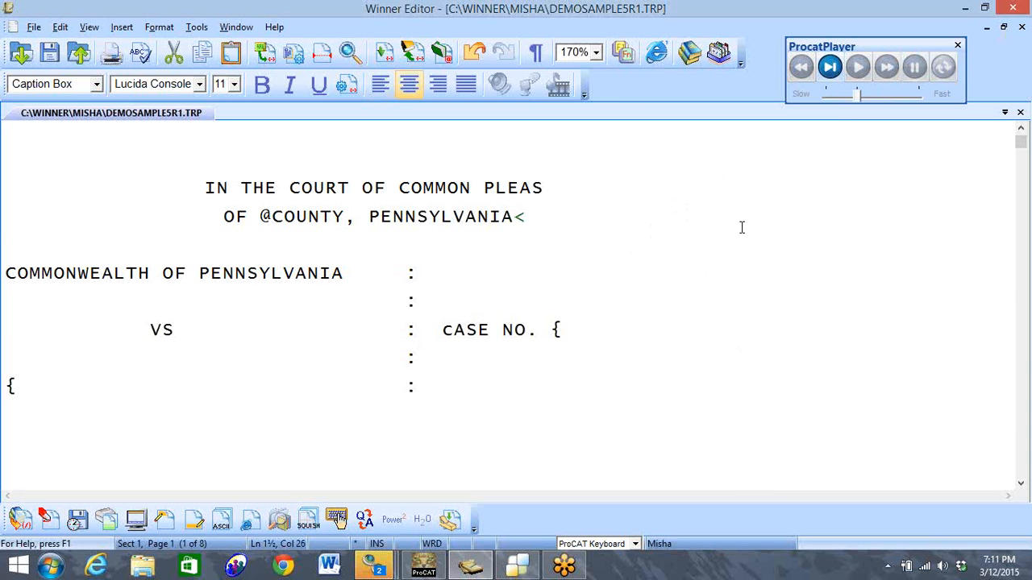
{"action": "type", "text": ">"}
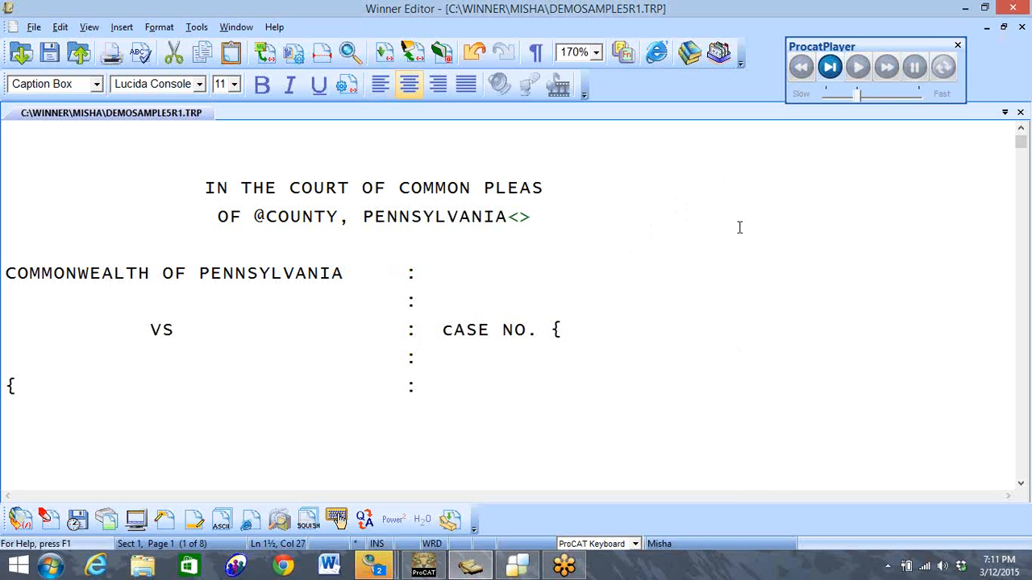
{"action": "mouse_move", "coordinate": [507, 254]}
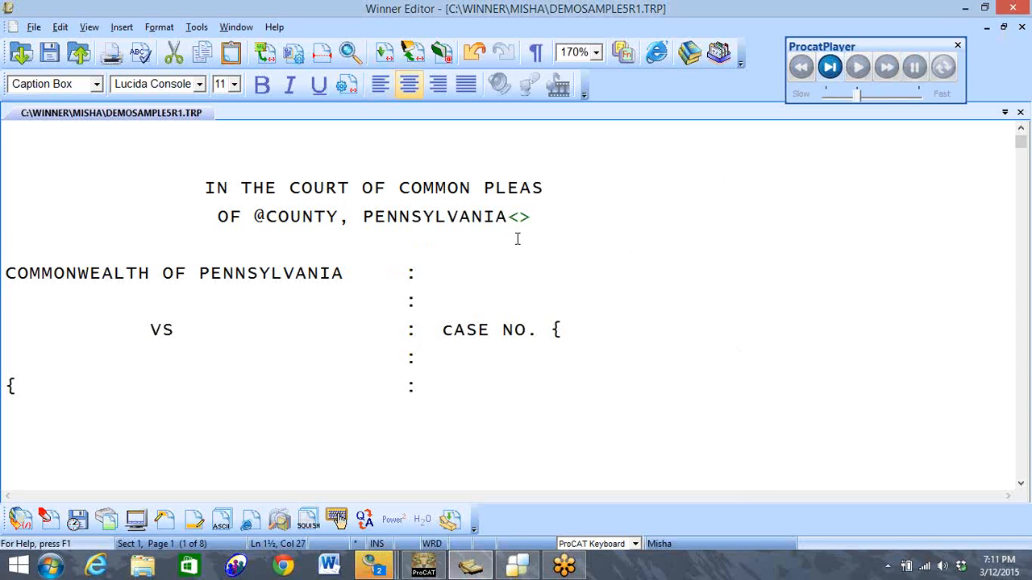
{"action": "mouse_move", "coordinate": [514, 230]}
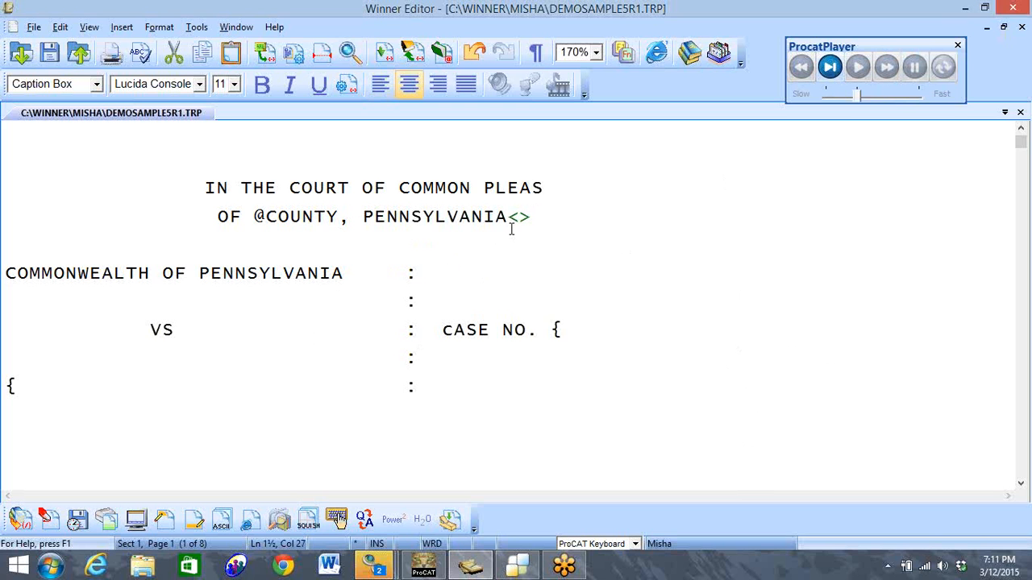
{"action": "left_click", "coordinate": [530, 217]}
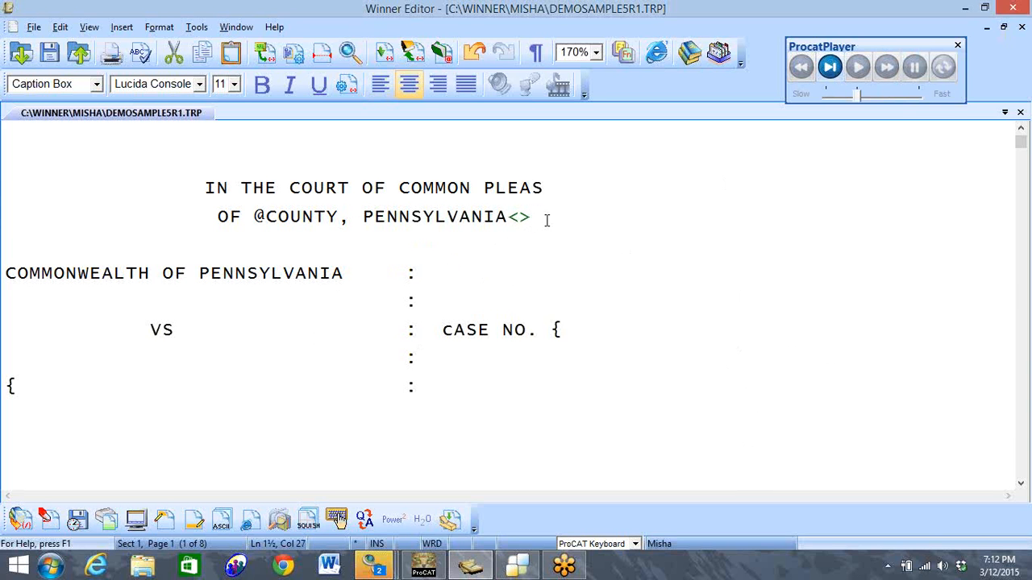
- Backspace away the <> marker so the county line ends with PENNSYLVANIA
{"action": "key", "text": "Backspace"}
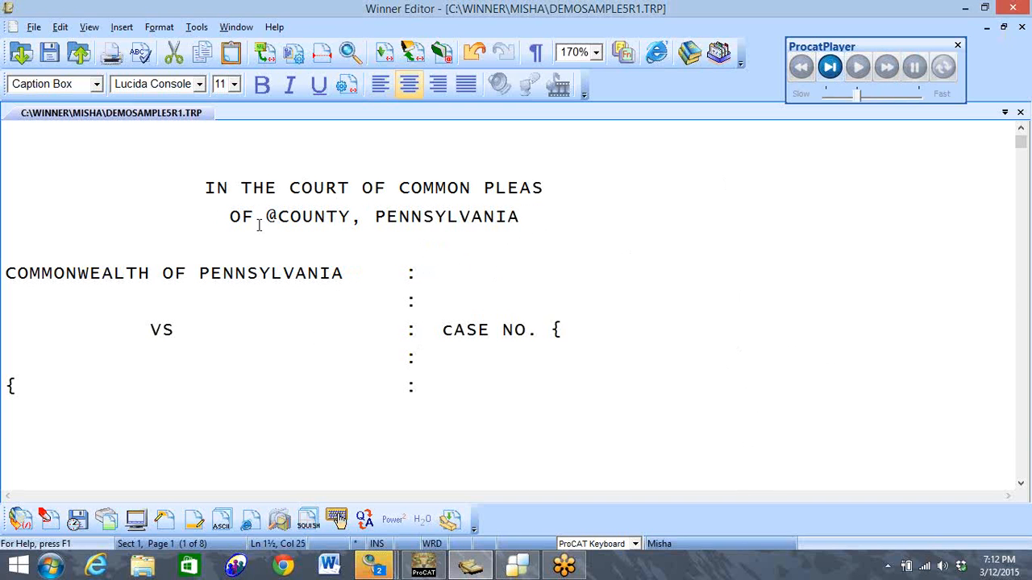
{"action": "mouse_move", "coordinate": [265, 212]}
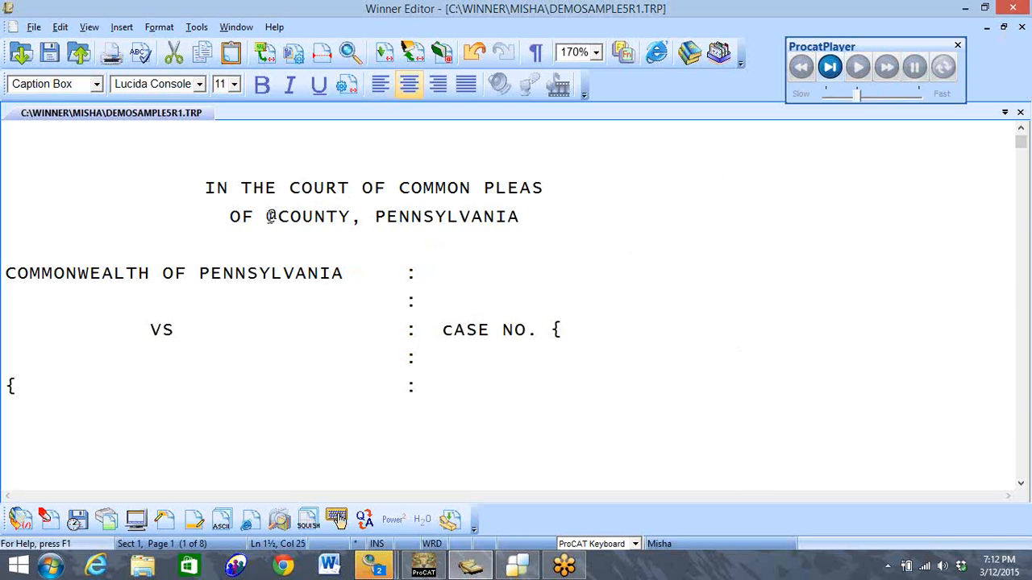
{"action": "left_click", "coordinate": [519, 217]}
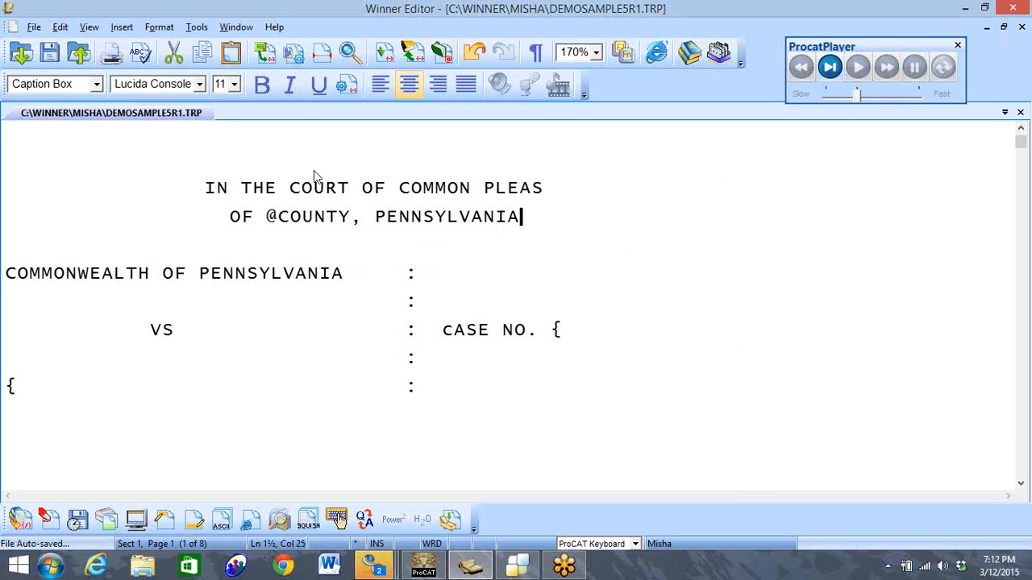
{"action": "left_click", "coordinate": [291, 188]}
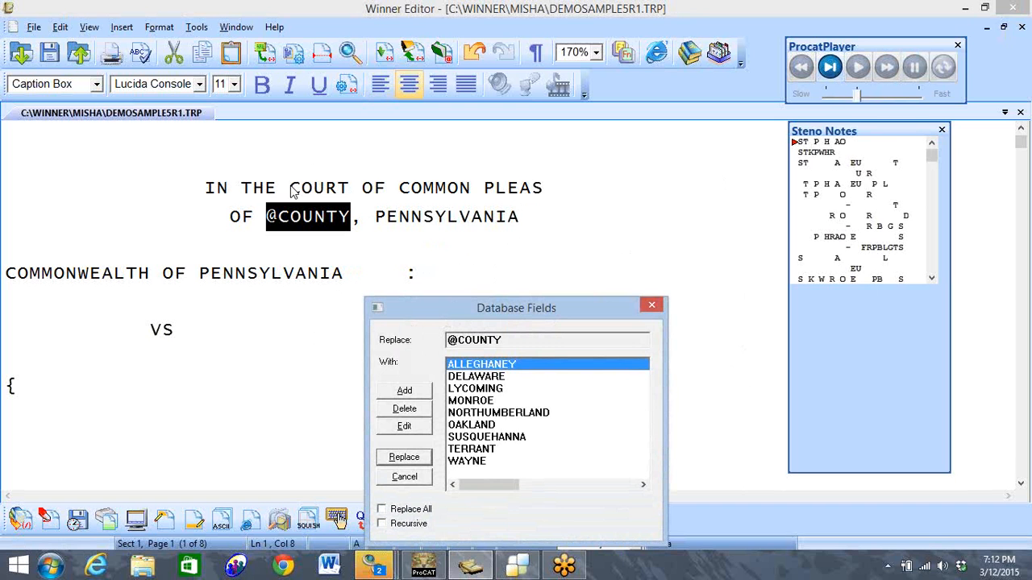
{"action": "mouse_move", "coordinate": [271, 232]}
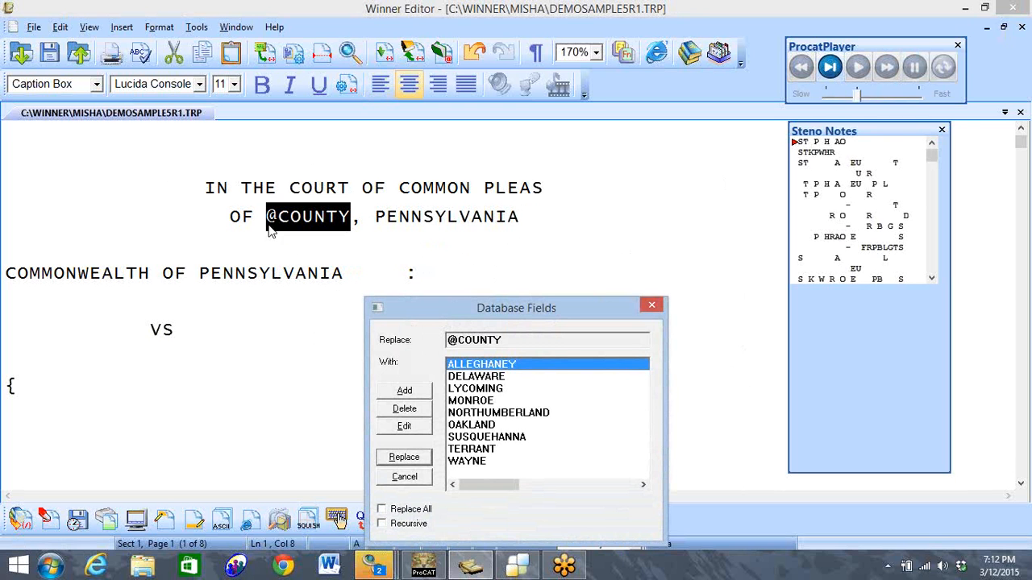
{"action": "mouse_move", "coordinate": [339, 230]}
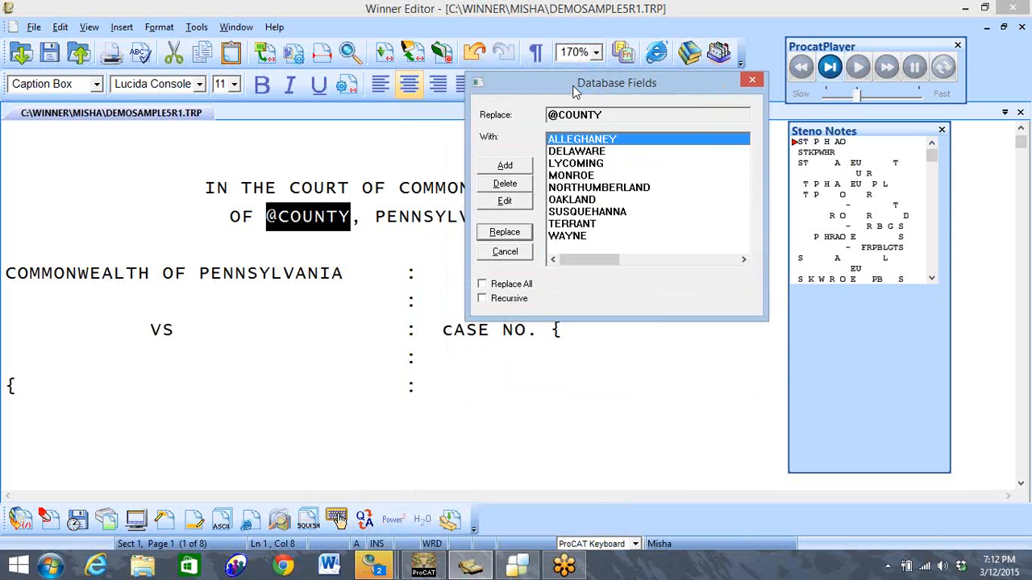
{"action": "mouse_move", "coordinate": [610, 179]}
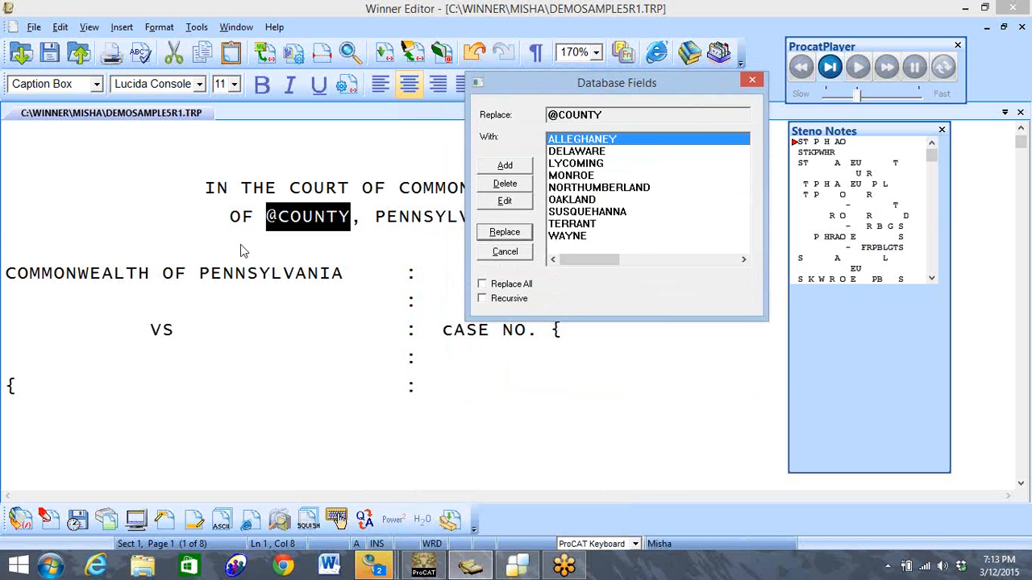
{"action": "mouse_move", "coordinate": [297, 224]}
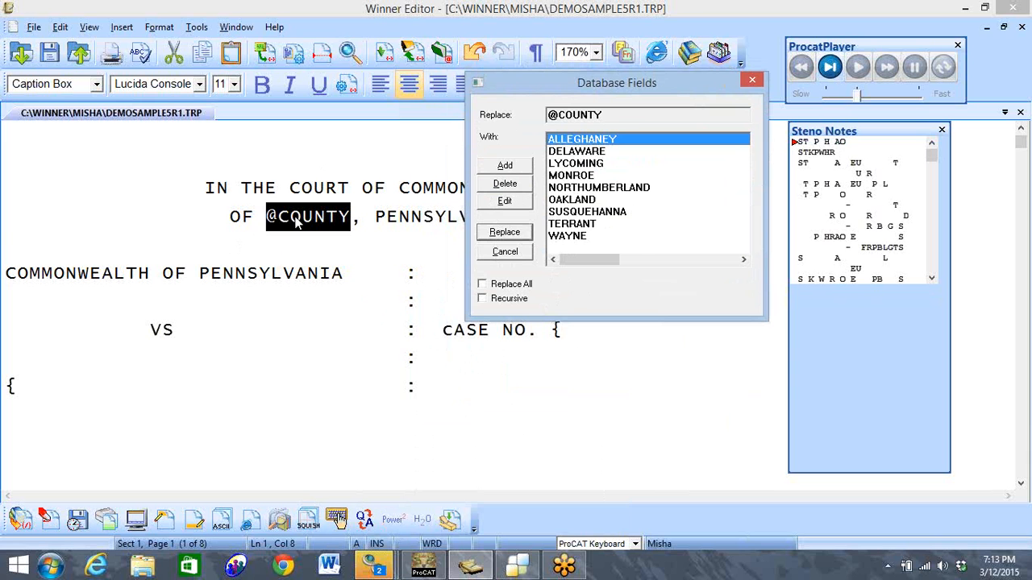
{"action": "mouse_move", "coordinate": [266, 219]}
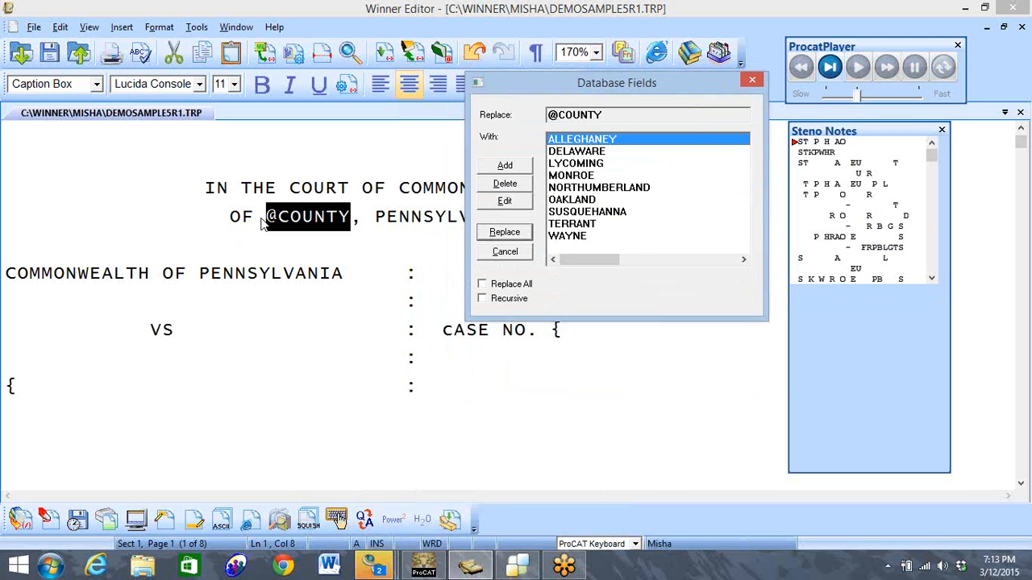
{"action": "mouse_move", "coordinate": [322, 220]}
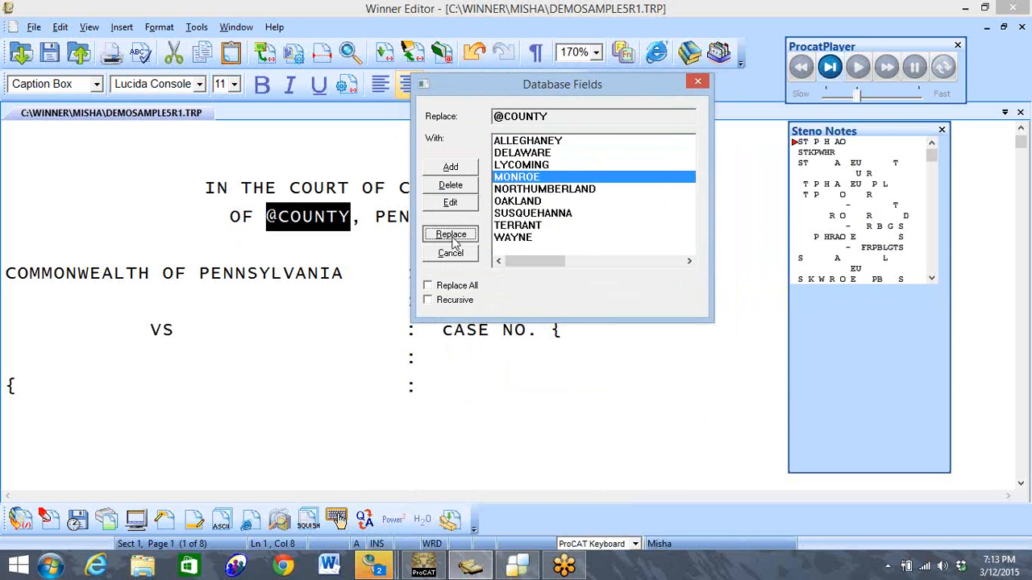
{"action": "left_click", "coordinate": [449, 235]}
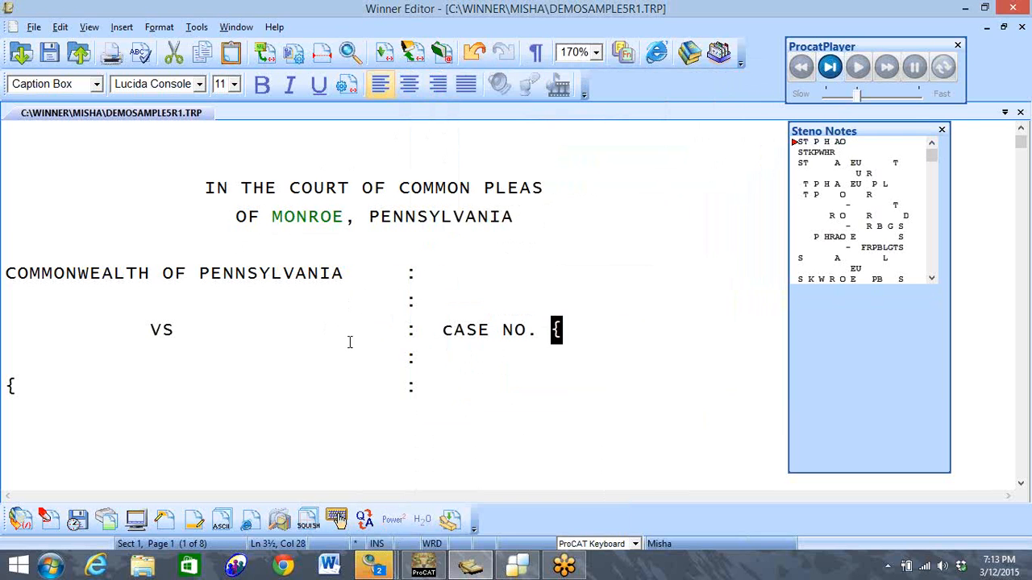
{"action": "mouse_move", "coordinate": [554, 338]}
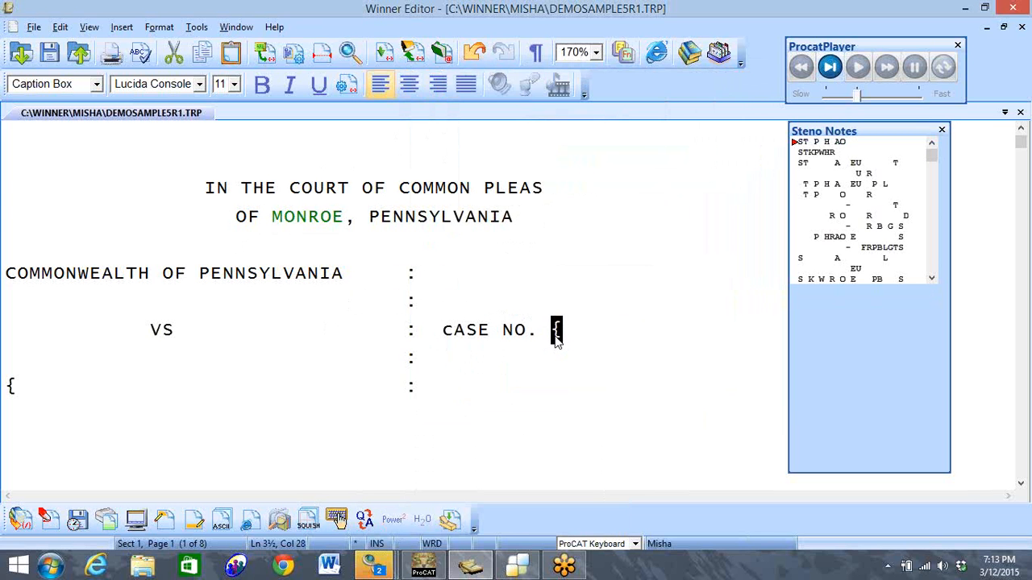
{"action": "mouse_move", "coordinate": [556, 283]}
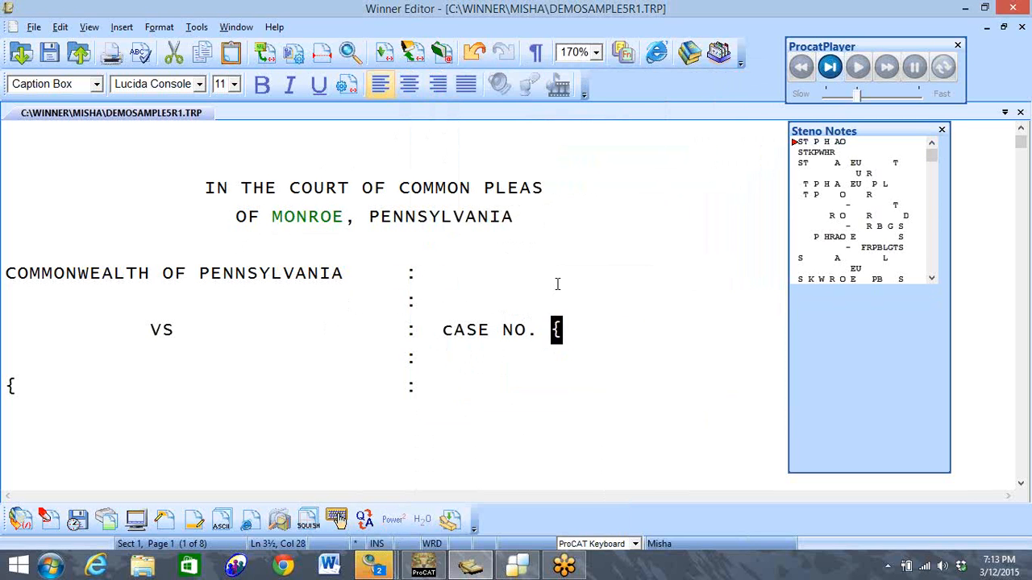
- Enter 789 as the case number and start typing the defendant name 'John D'
{"action": "type", "text": "789"}
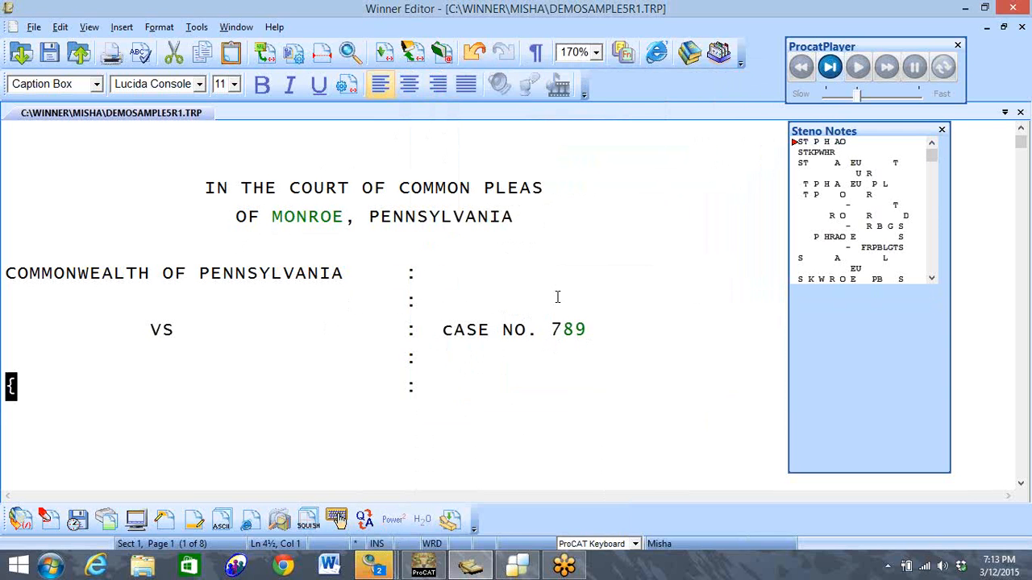
{"action": "type", "text": "John Doe"}
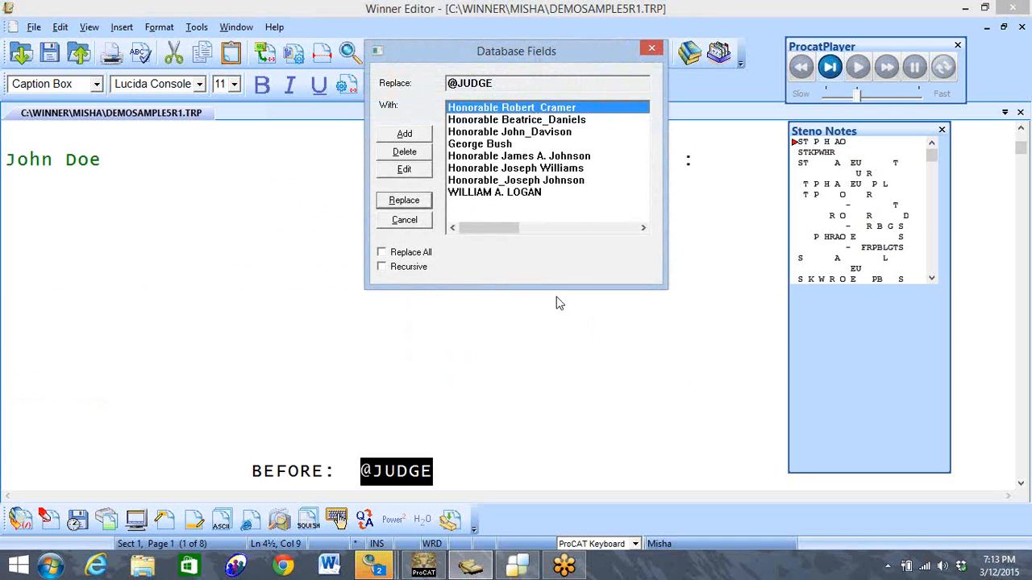
{"action": "mouse_move", "coordinate": [359, 468]}
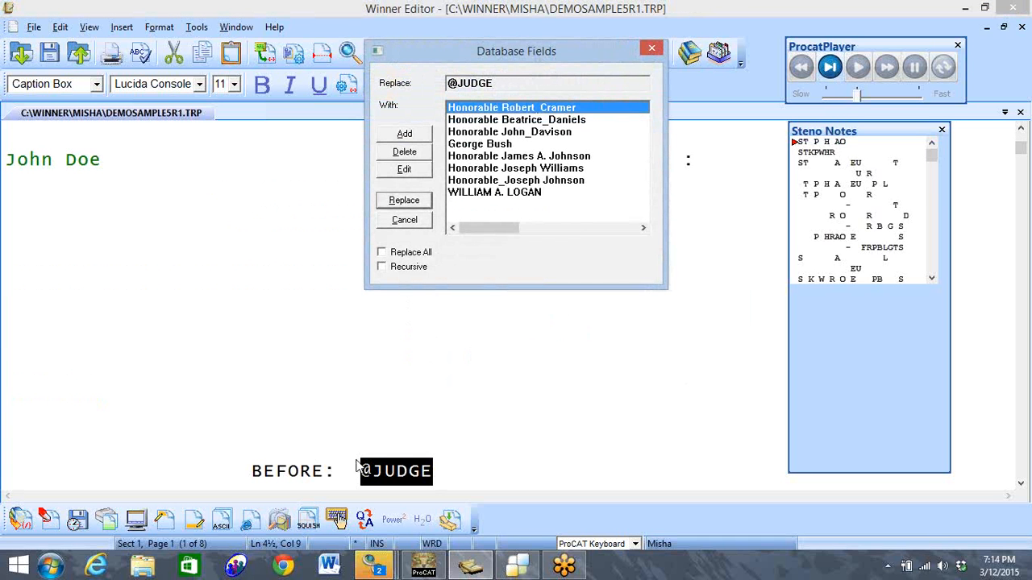
{"action": "mouse_move", "coordinate": [315, 241]}
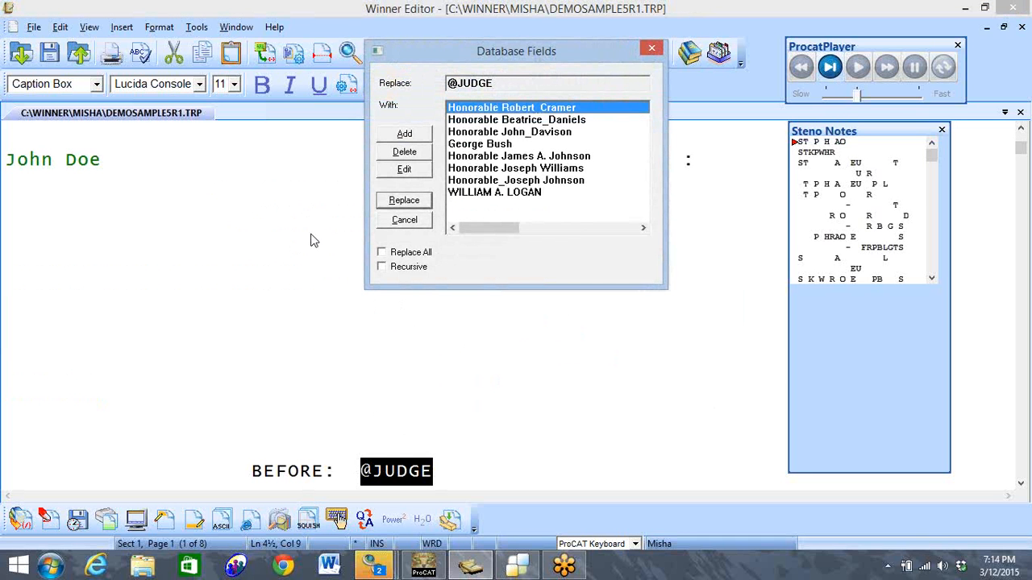
{"action": "mouse_move", "coordinate": [357, 369]}
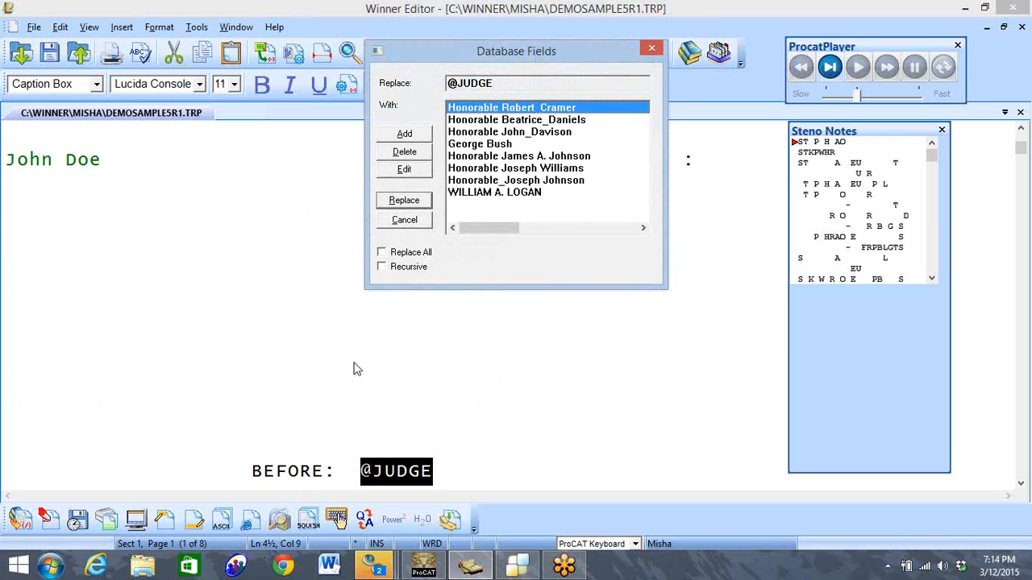
{"action": "mouse_move", "coordinate": [443, 469]}
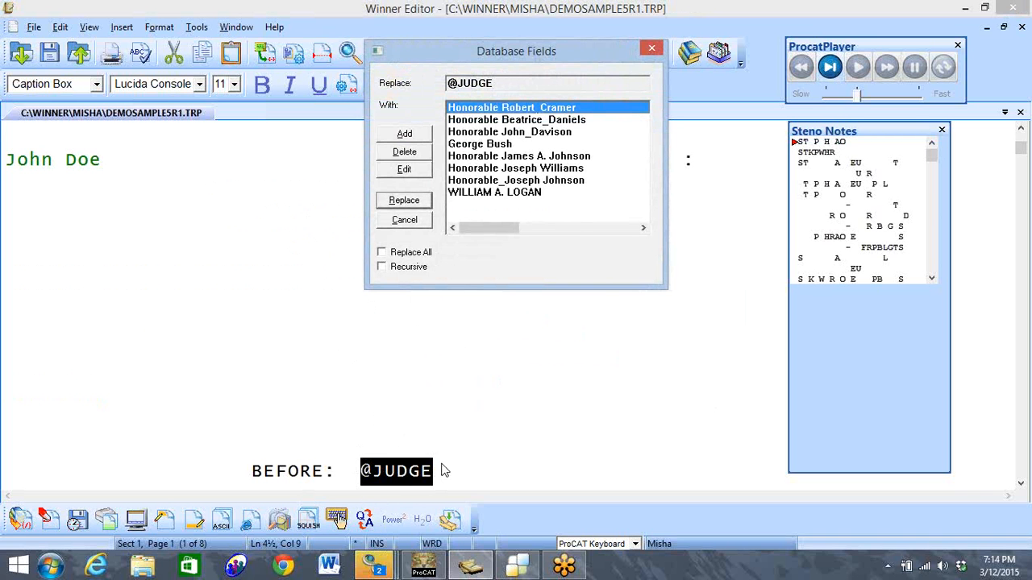
{"action": "mouse_move", "coordinate": [320, 291]}
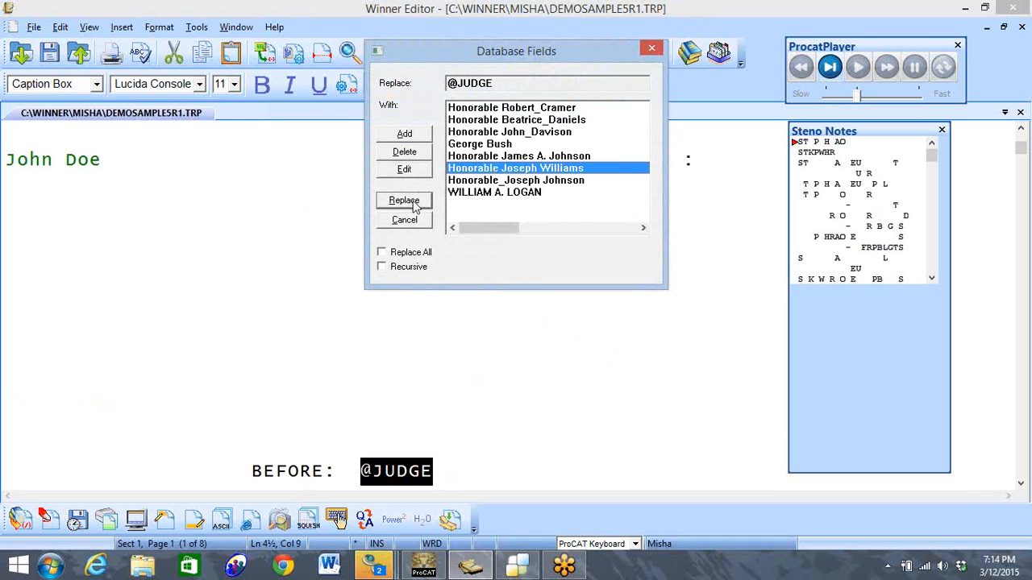
{"action": "left_click", "coordinate": [404, 200]}
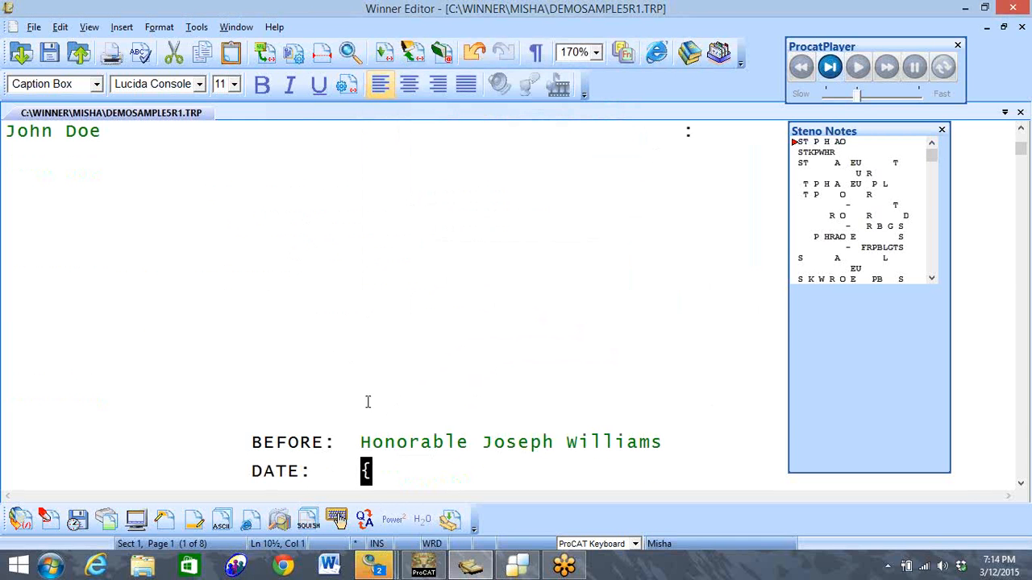
{"action": "mouse_move", "coordinate": [341, 296]}
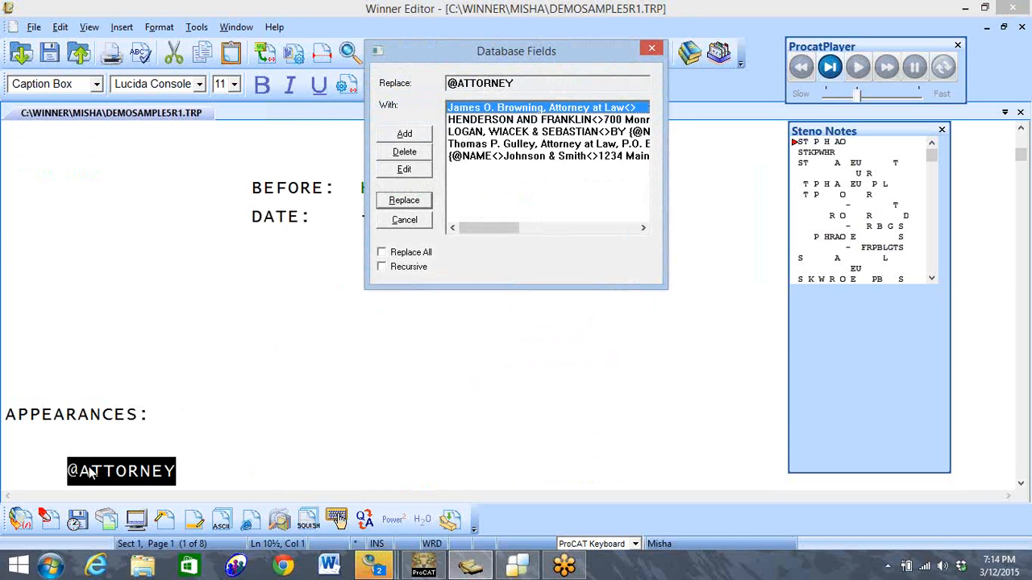
{"action": "mouse_move", "coordinate": [321, 438]}
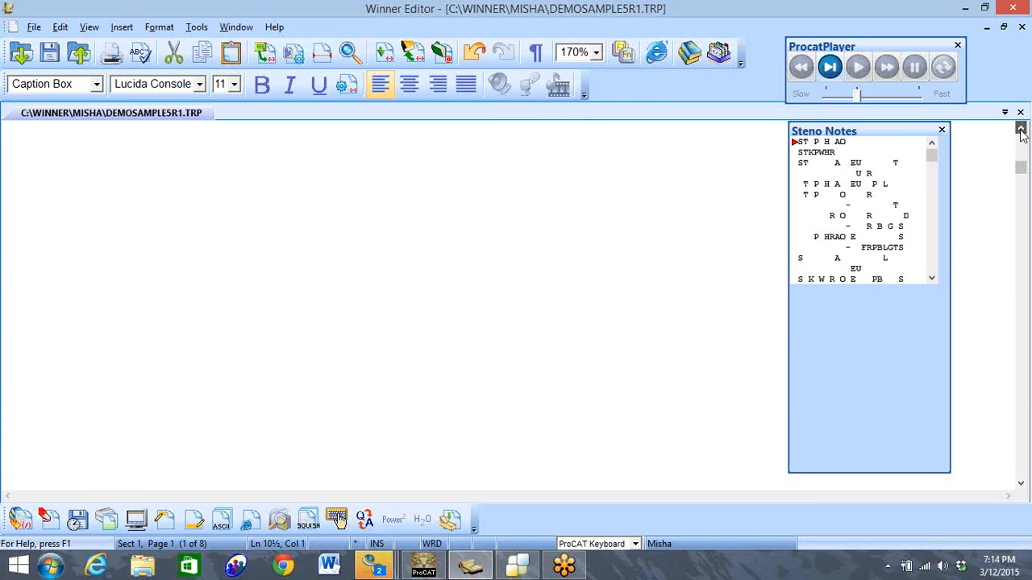
{"action": "left_click", "coordinate": [1020, 129]}
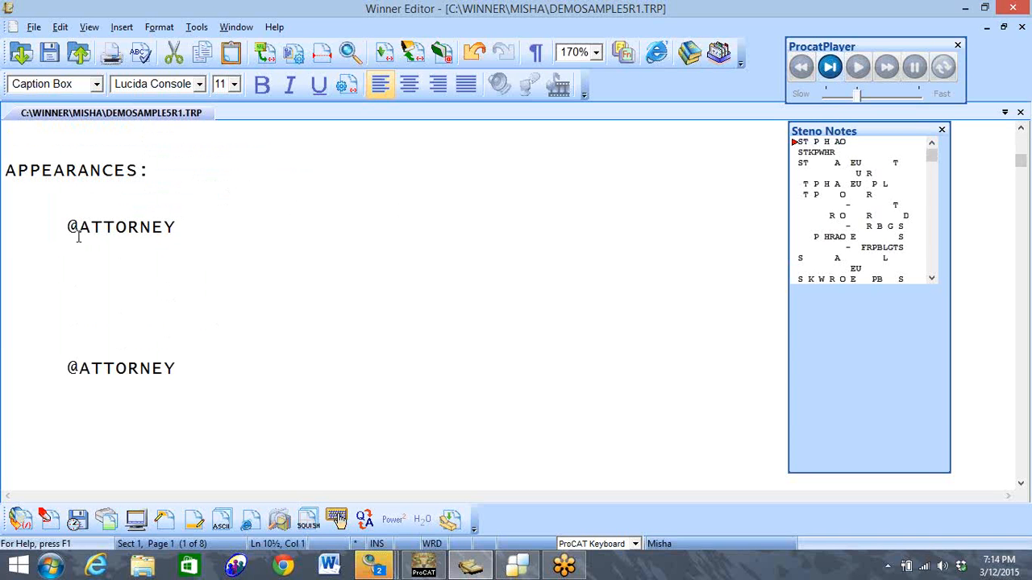
{"action": "mouse_move", "coordinate": [29, 191]}
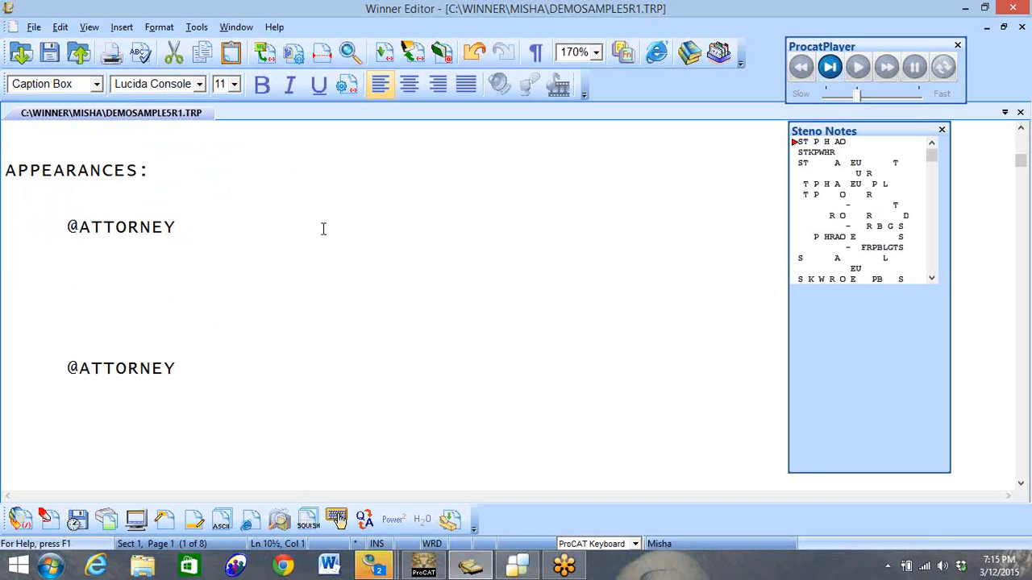
{"action": "mouse_move", "coordinate": [338, 233]}
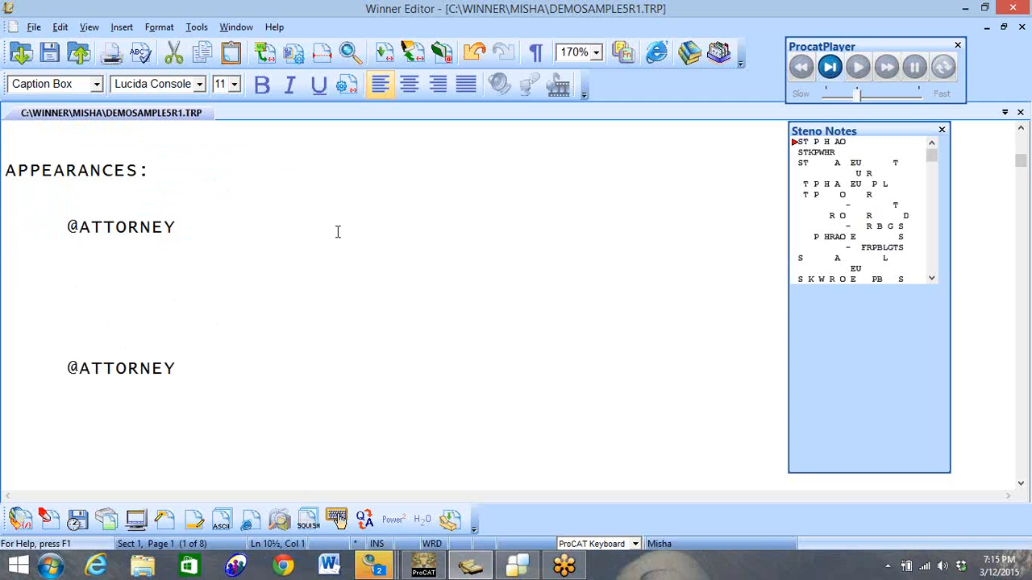
{"action": "left_click", "coordinate": [178, 226]}
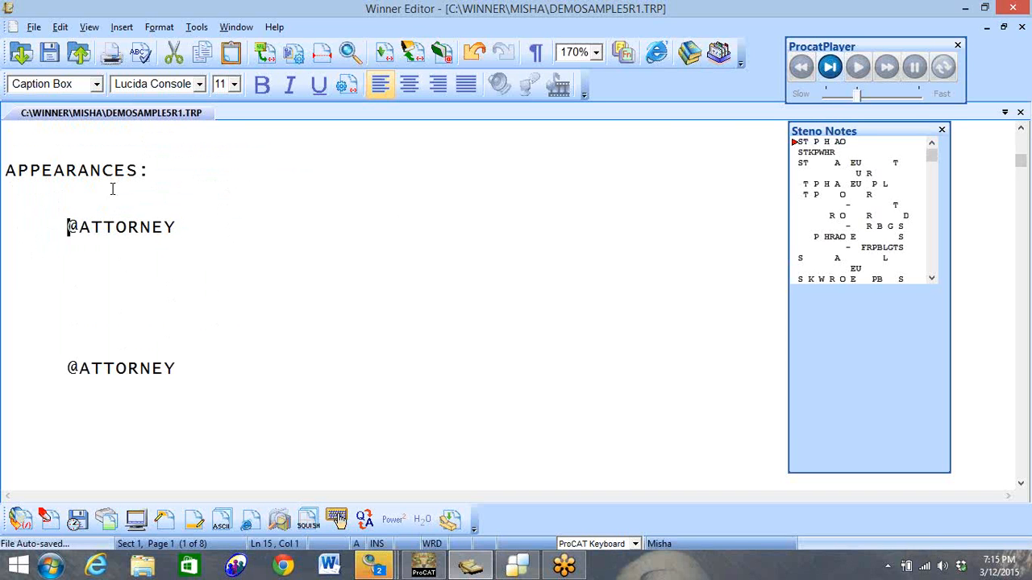
{"action": "mouse_move", "coordinate": [275, 180]}
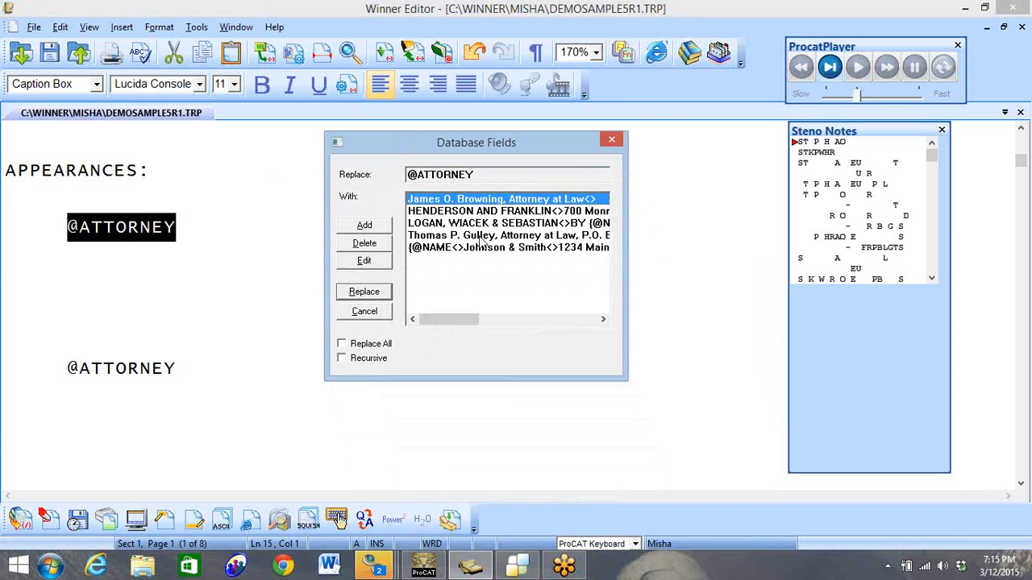
{"action": "left_click", "coordinate": [508, 223]}
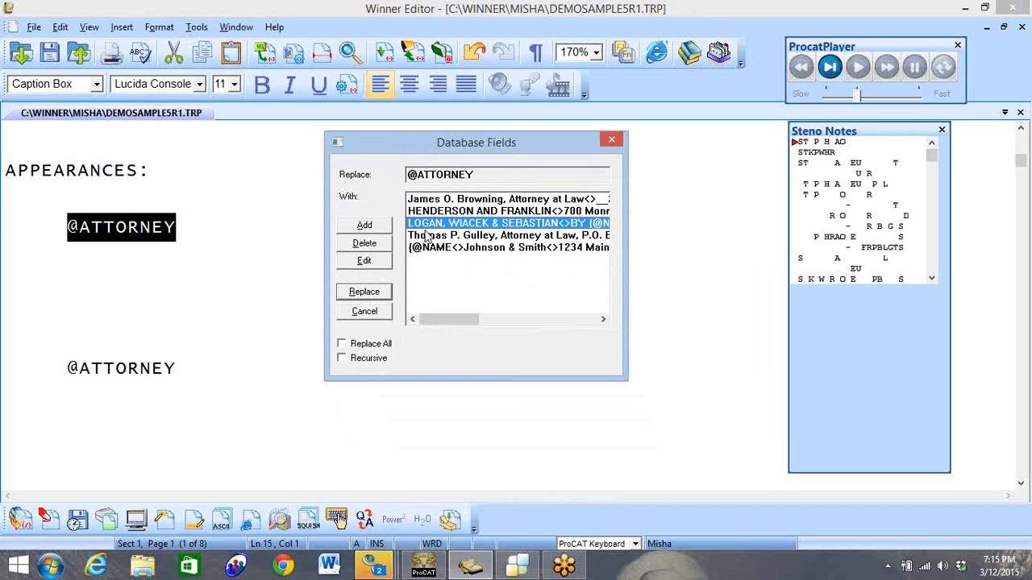
{"action": "left_click", "coordinate": [363, 260]}
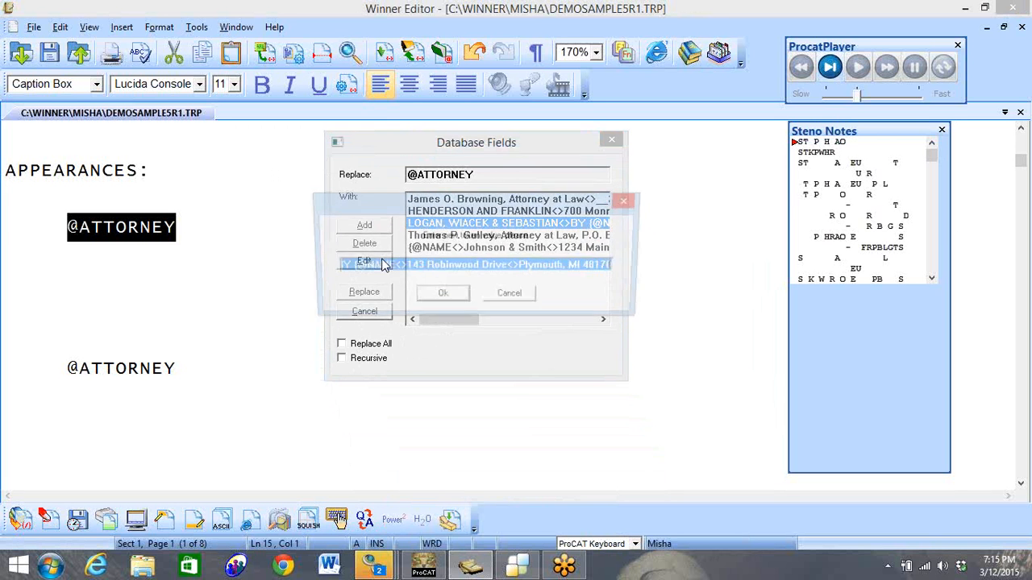
{"action": "left_click", "coordinate": [364, 261]}
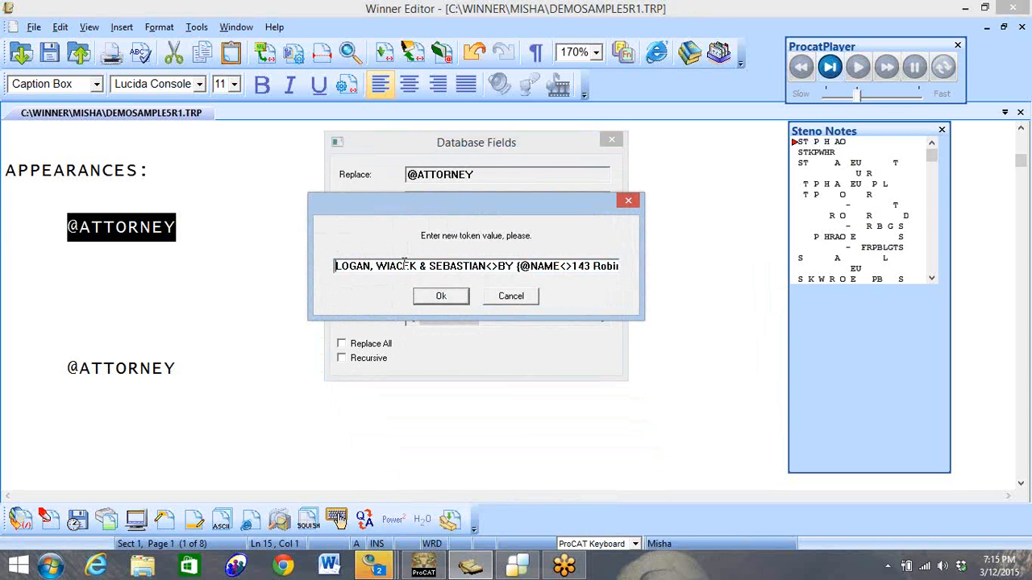
{"action": "mouse_move", "coordinate": [338, 285]}
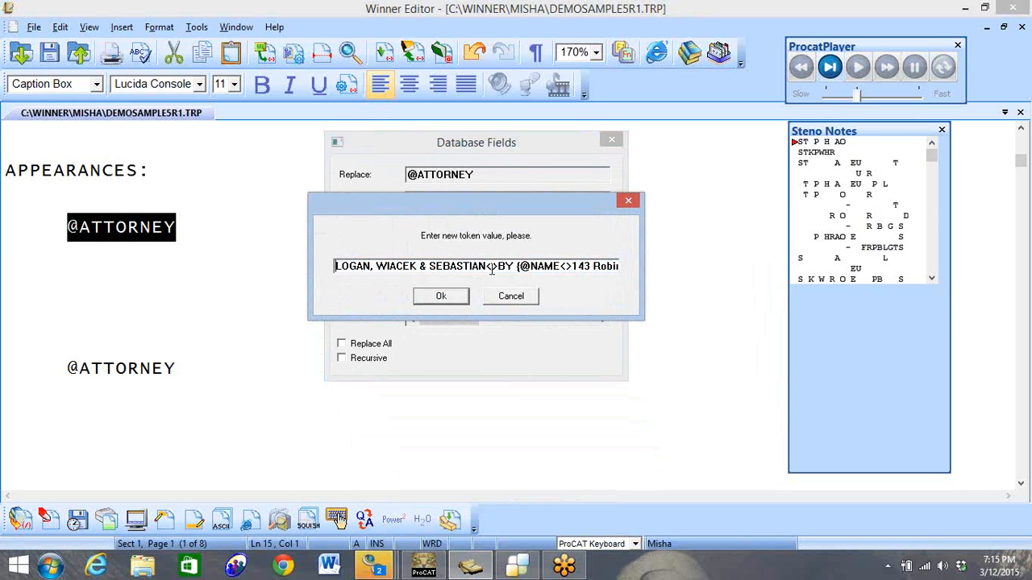
{"action": "mouse_move", "coordinate": [497, 280]}
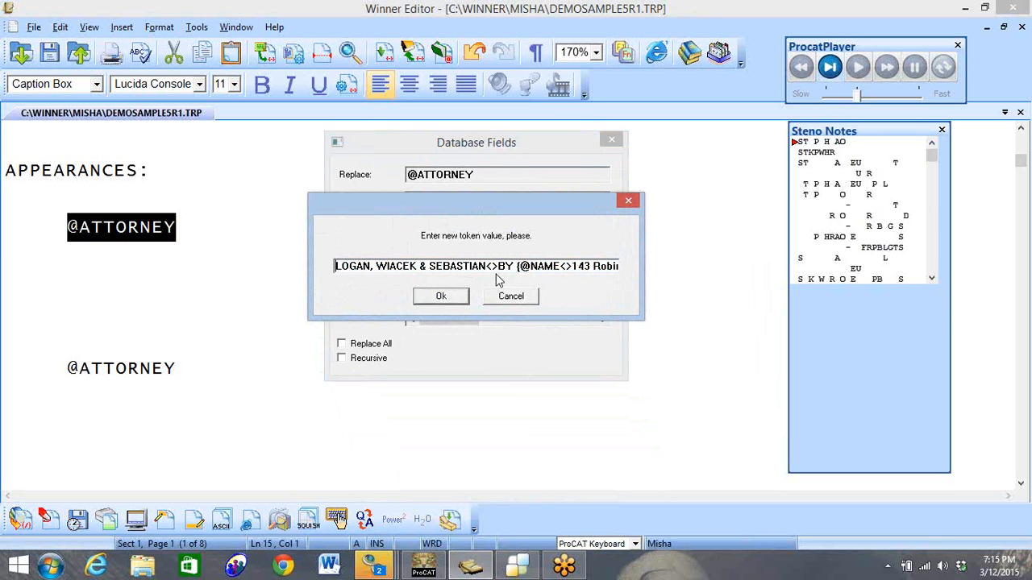
{"action": "mouse_move", "coordinate": [523, 274]}
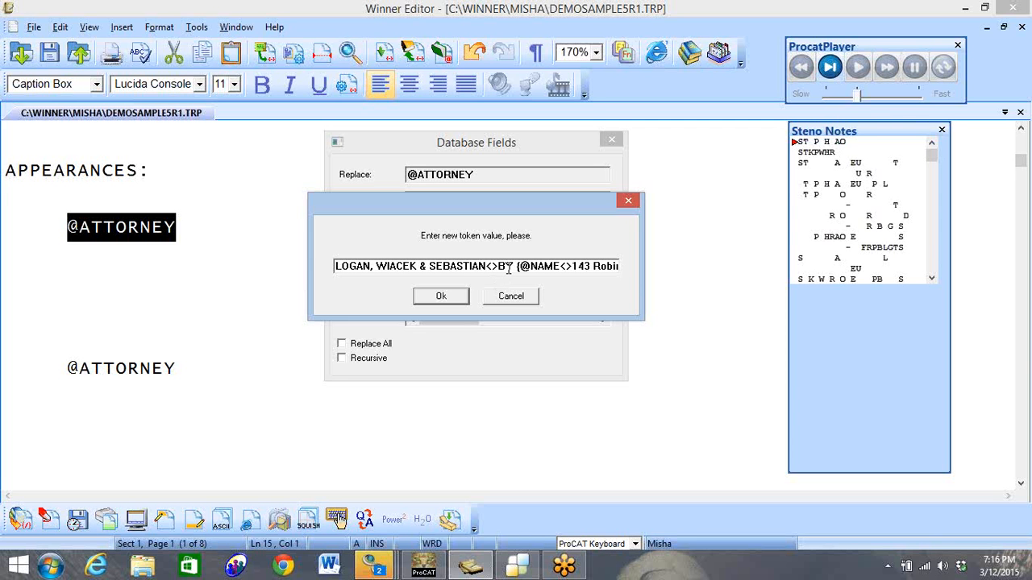
{"action": "mouse_move", "coordinate": [539, 266]}
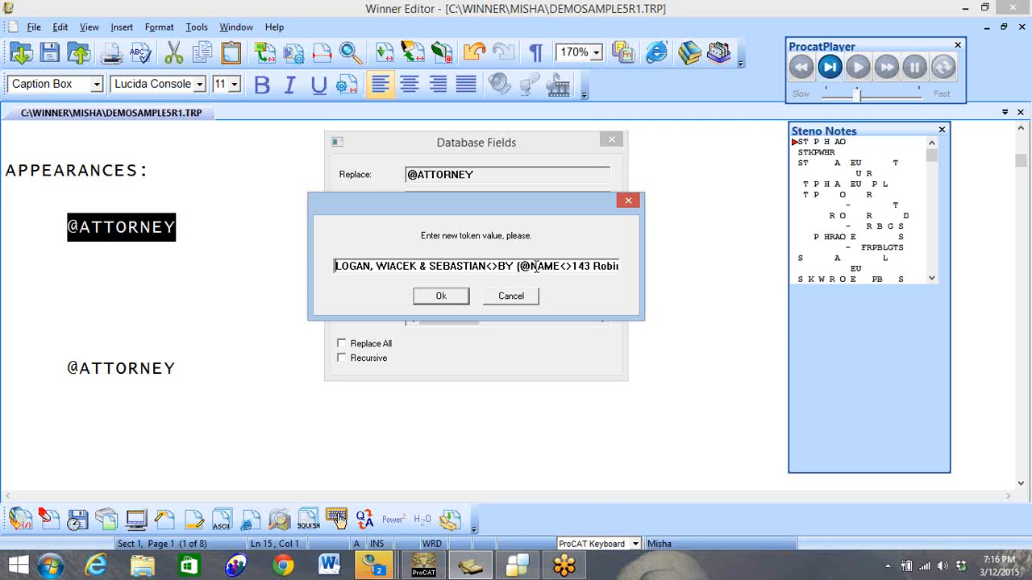
{"action": "mouse_move", "coordinate": [501, 273]}
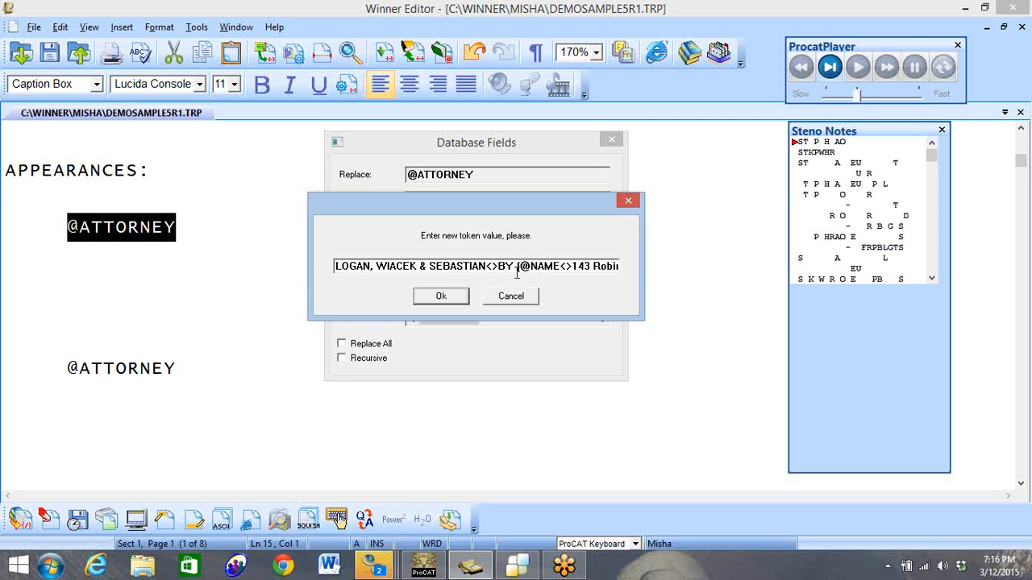
{"action": "mouse_move", "coordinate": [520, 280]}
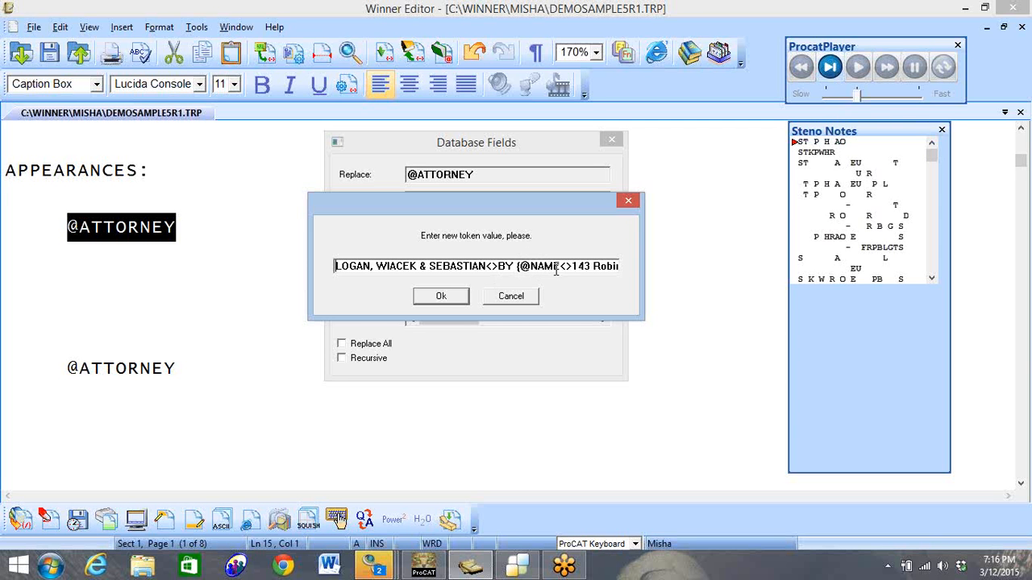
{"action": "mouse_move", "coordinate": [571, 280]}
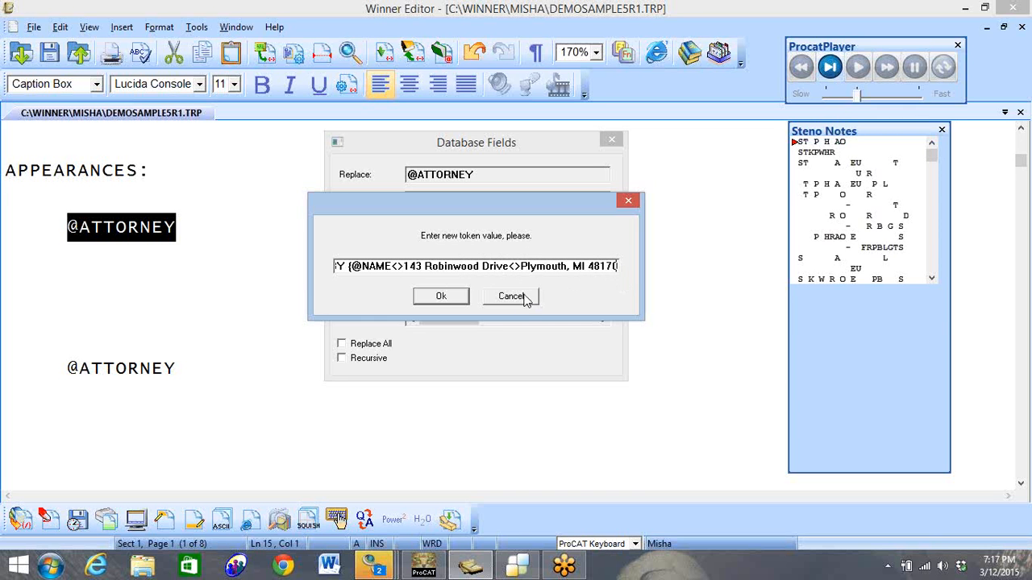
{"action": "mouse_move", "coordinate": [619, 293]}
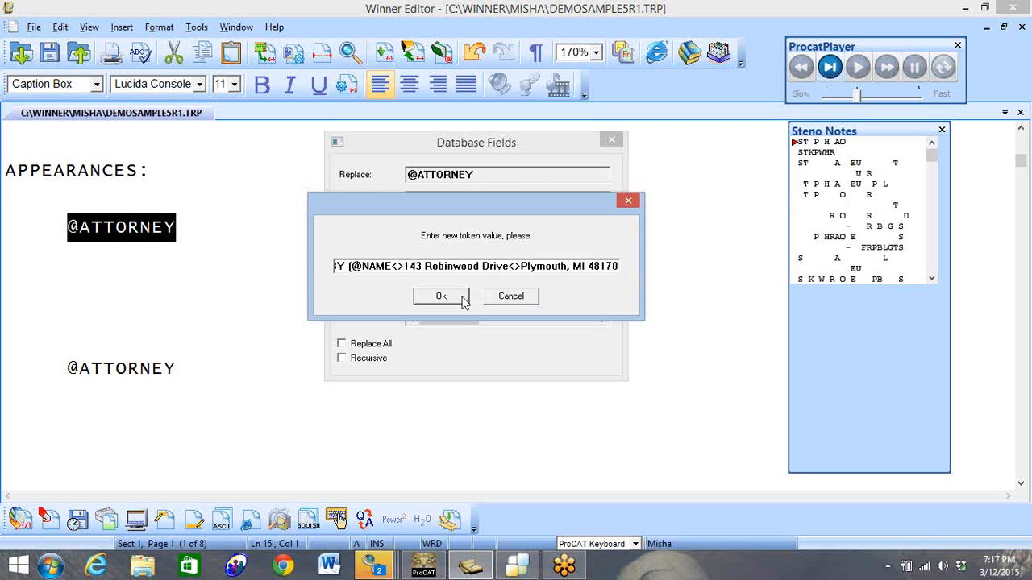
{"action": "left_click", "coordinate": [441, 296]}
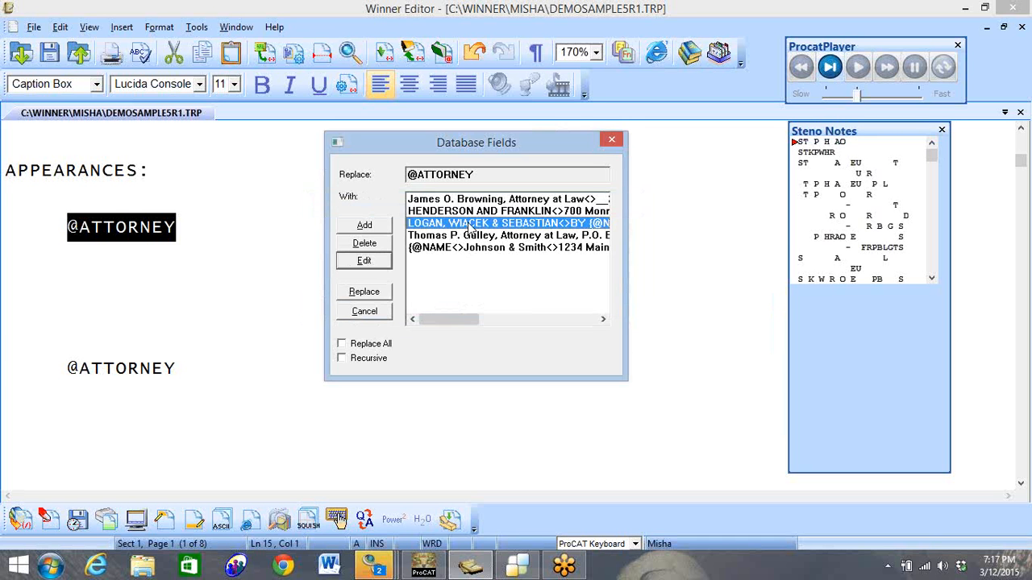
{"action": "mouse_move", "coordinate": [365, 308]}
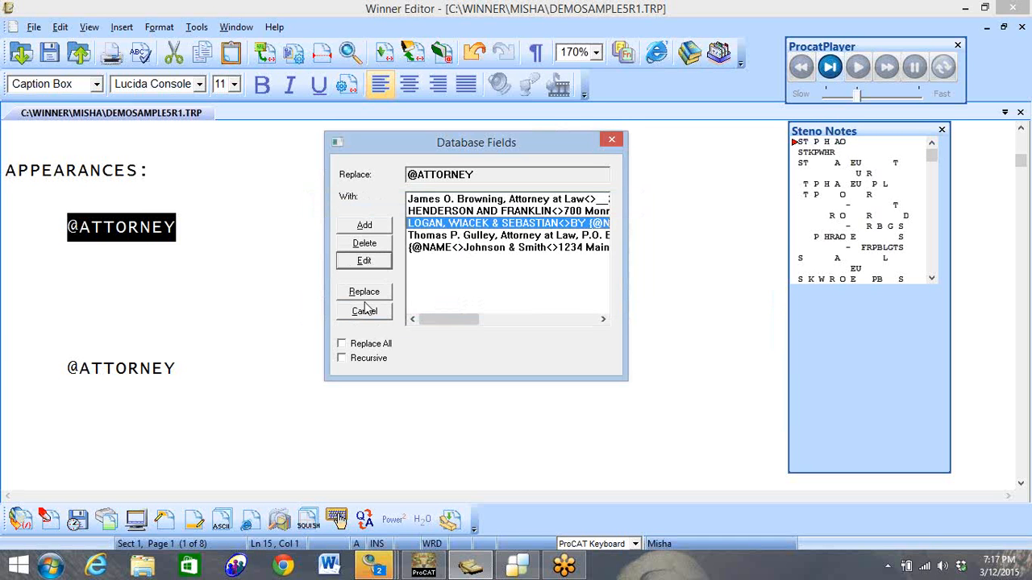
{"action": "left_click", "coordinate": [365, 290]}
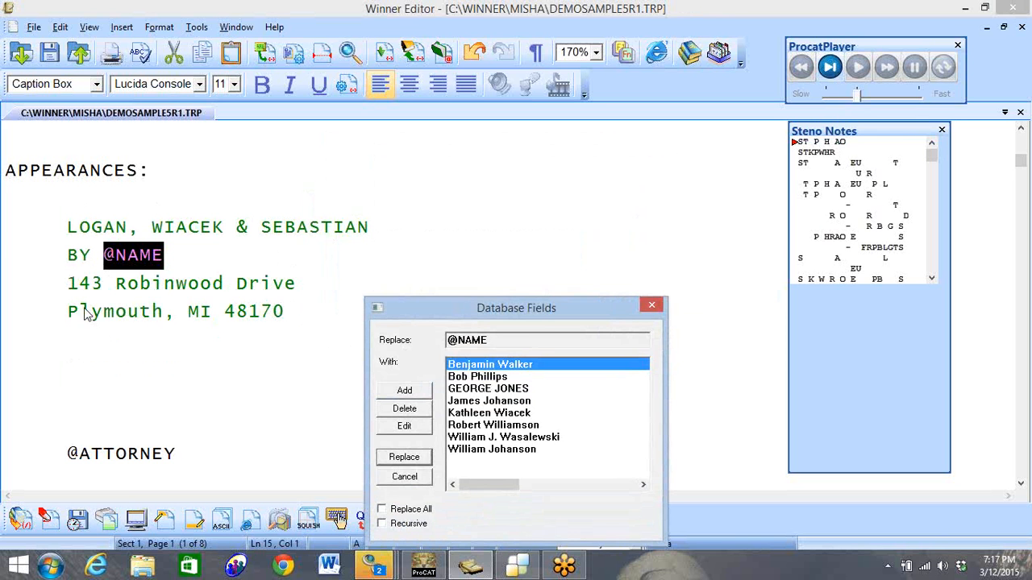
{"action": "mouse_move", "coordinate": [141, 260]}
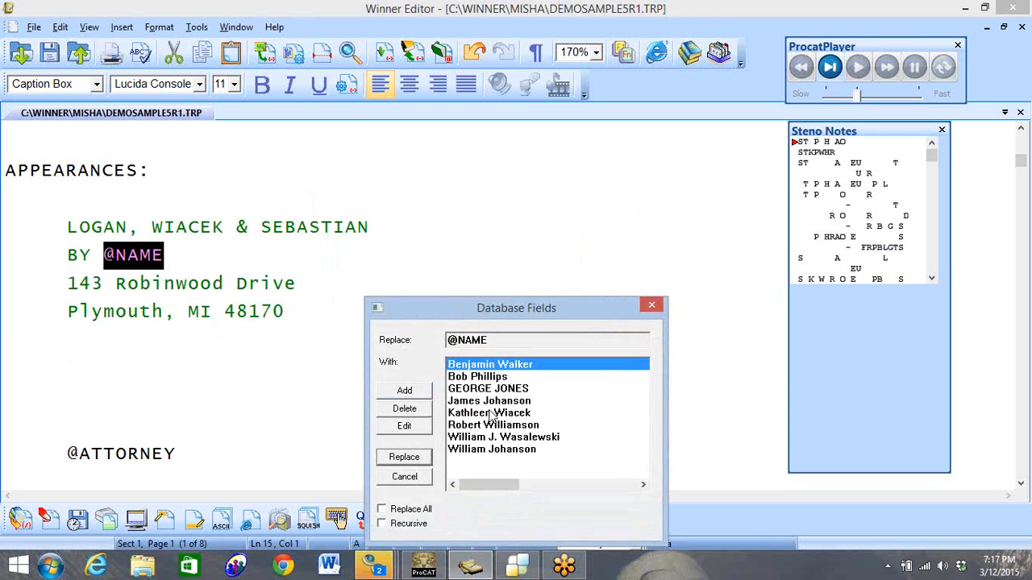
{"action": "mouse_move", "coordinate": [486, 441]}
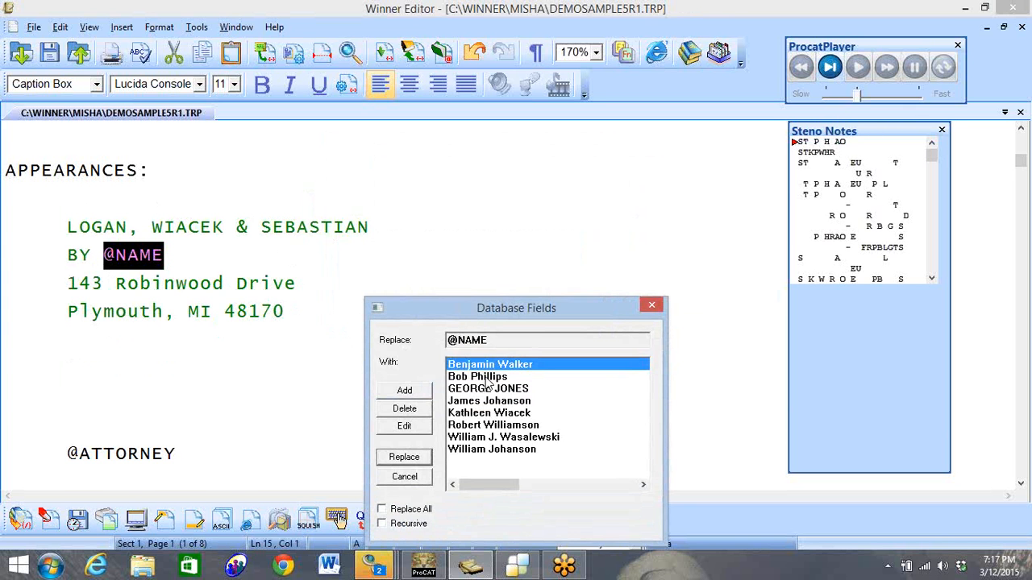
{"action": "left_click", "coordinate": [477, 377]}
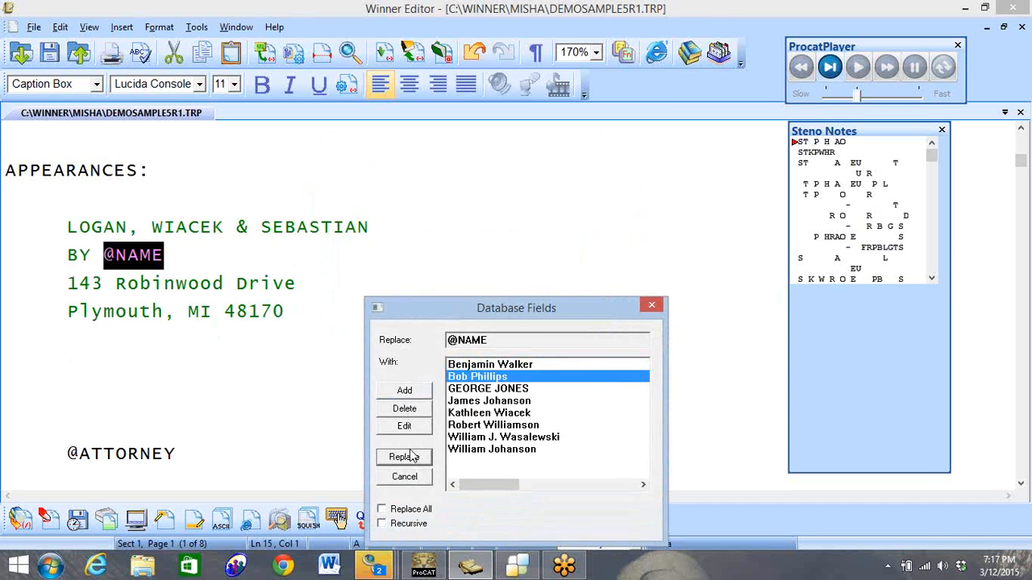
{"action": "left_click", "coordinate": [404, 456]}
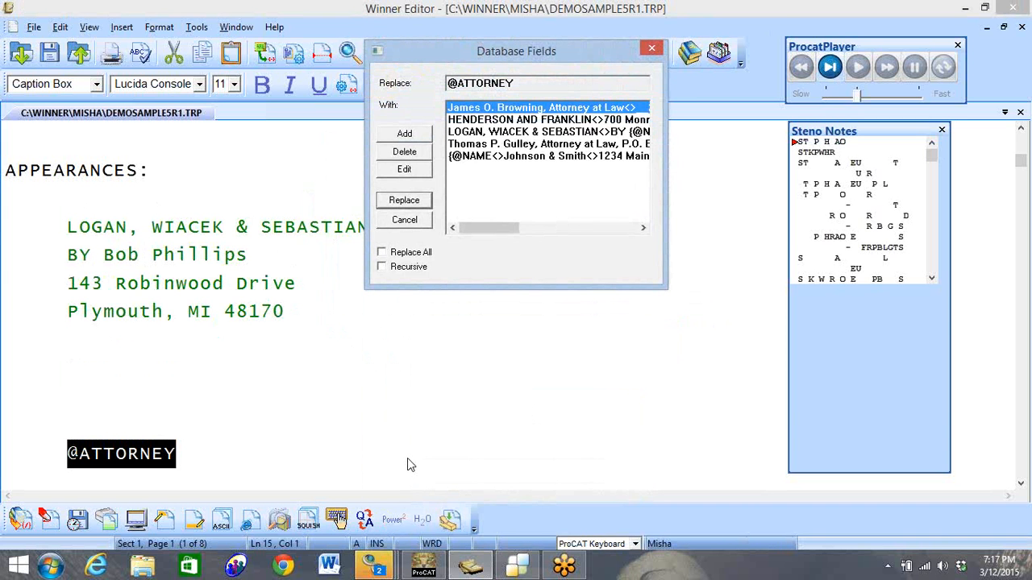
{"action": "mouse_move", "coordinate": [137, 474]}
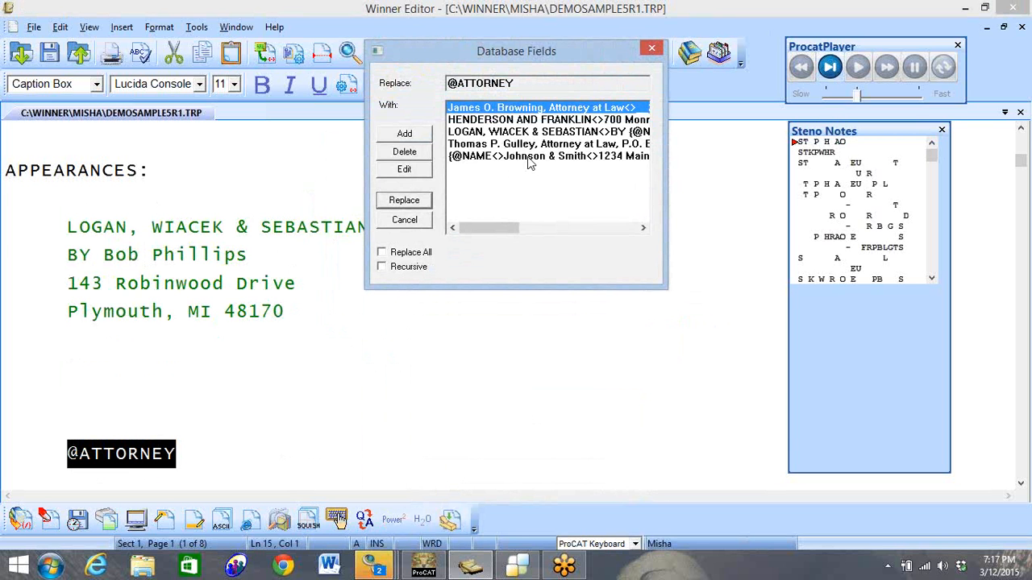
{"action": "left_click", "coordinate": [548, 156]}
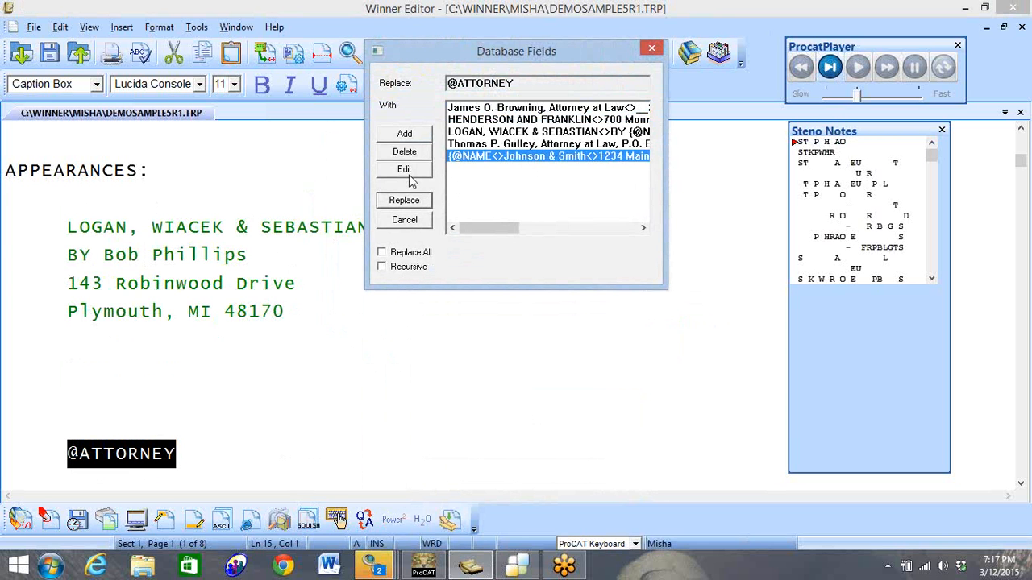
{"action": "left_click", "coordinate": [404, 169]}
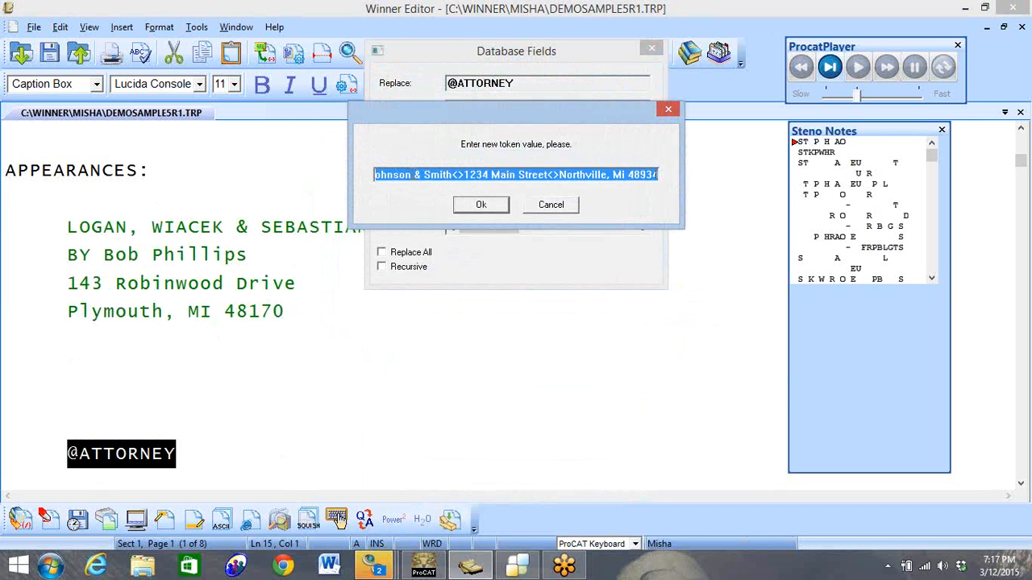
{"action": "left_click", "coordinate": [411, 175]}
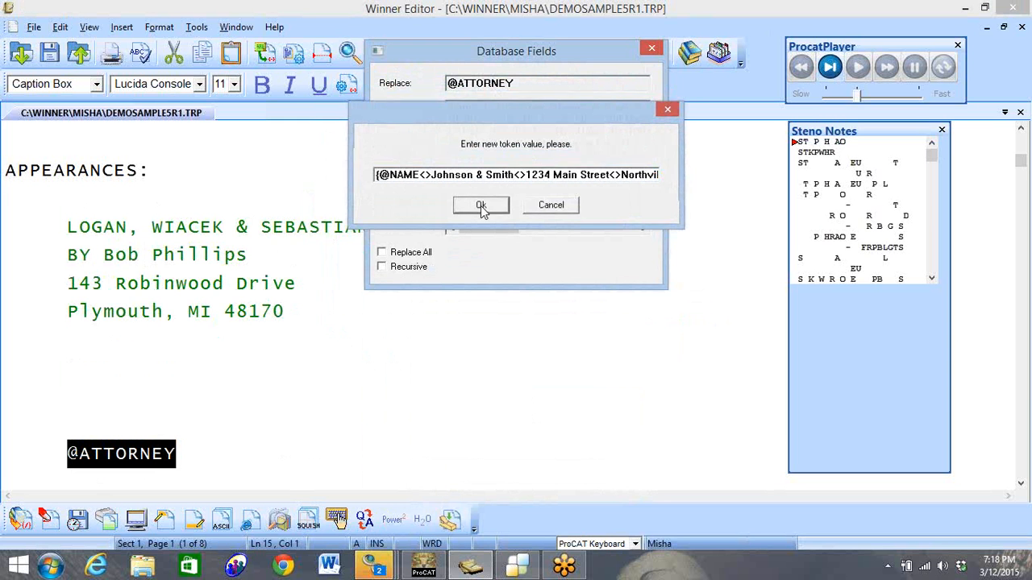
{"action": "left_click", "coordinate": [480, 205]}
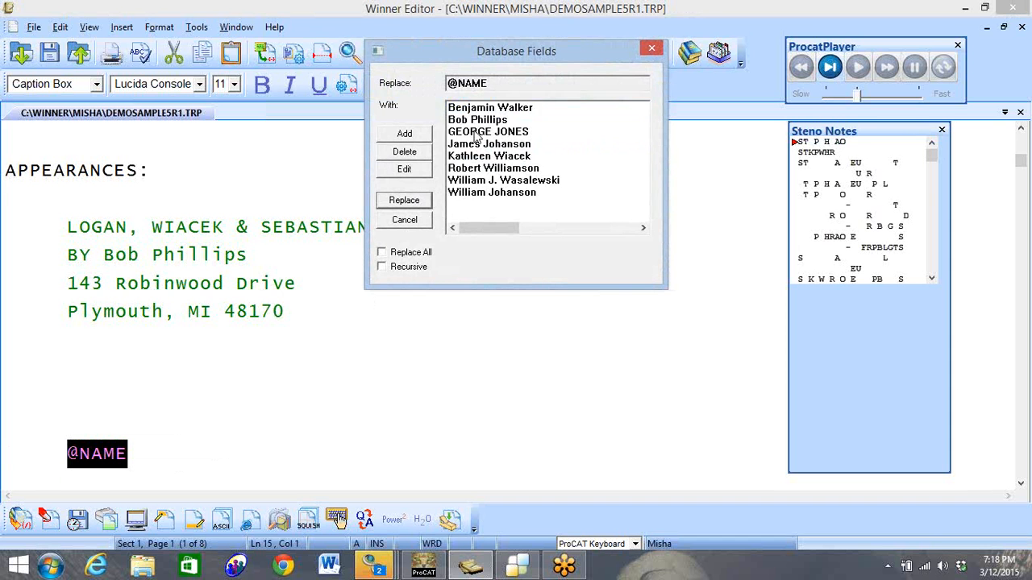
{"action": "left_click", "coordinate": [403, 200]}
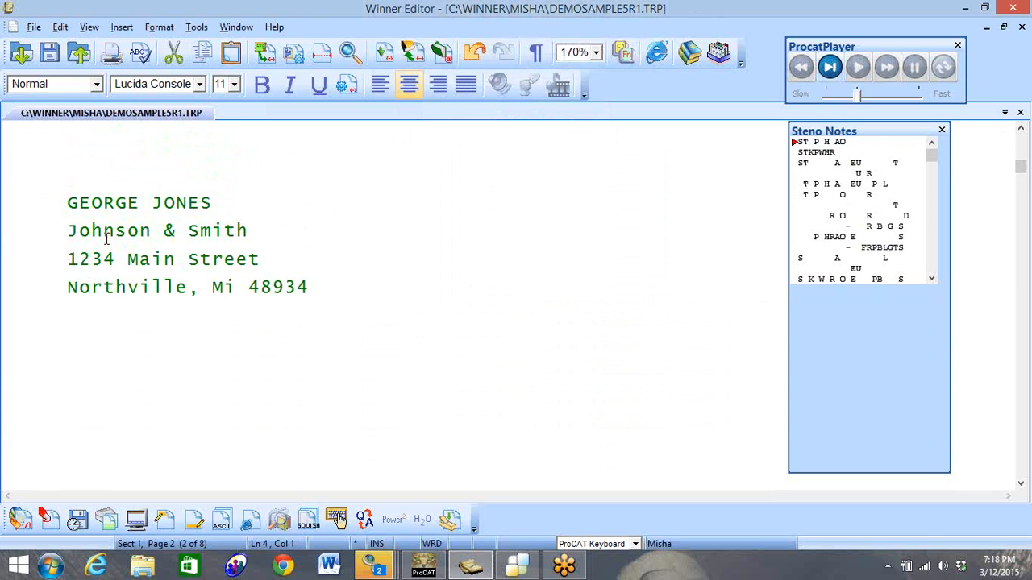
{"action": "mouse_move", "coordinate": [429, 226]}
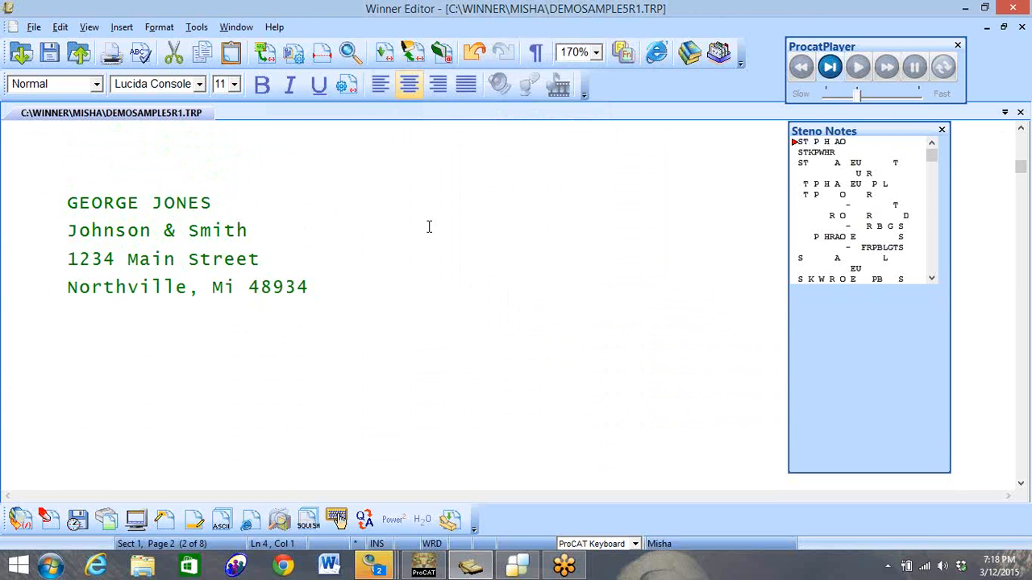